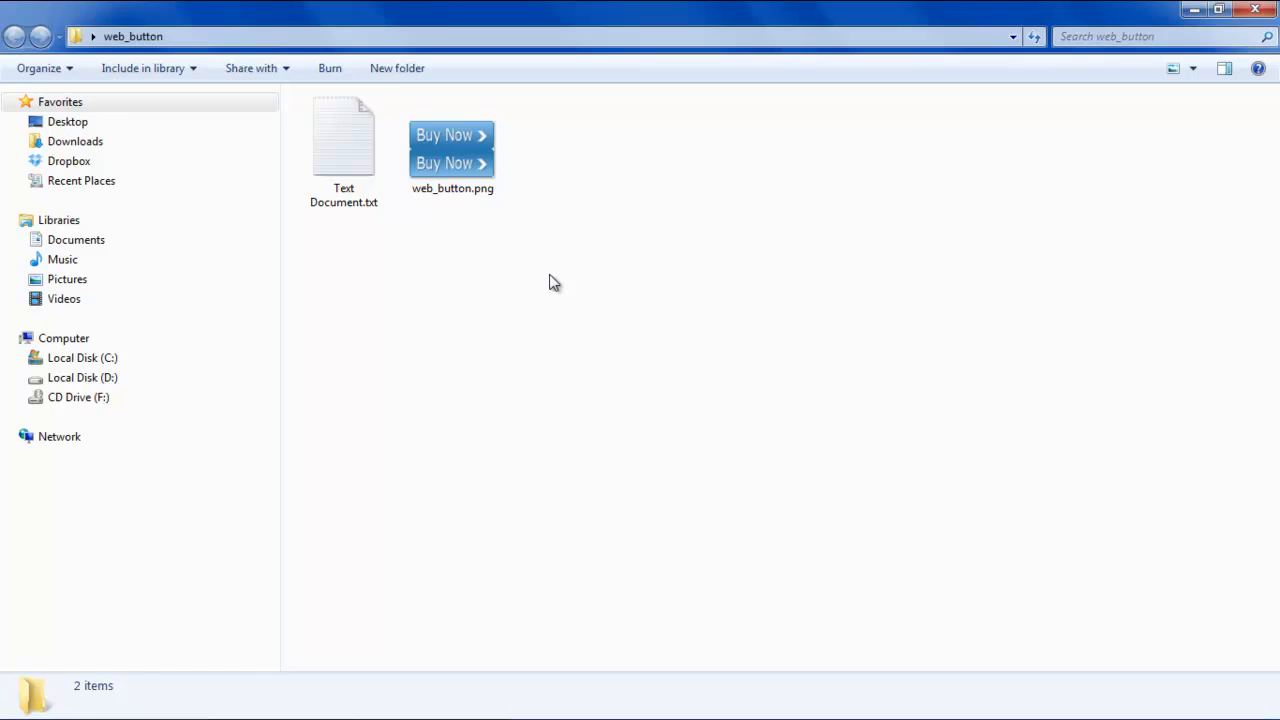
# Select the empty Text Document.txt in the web_button folder.
pyautogui.click(343, 140)
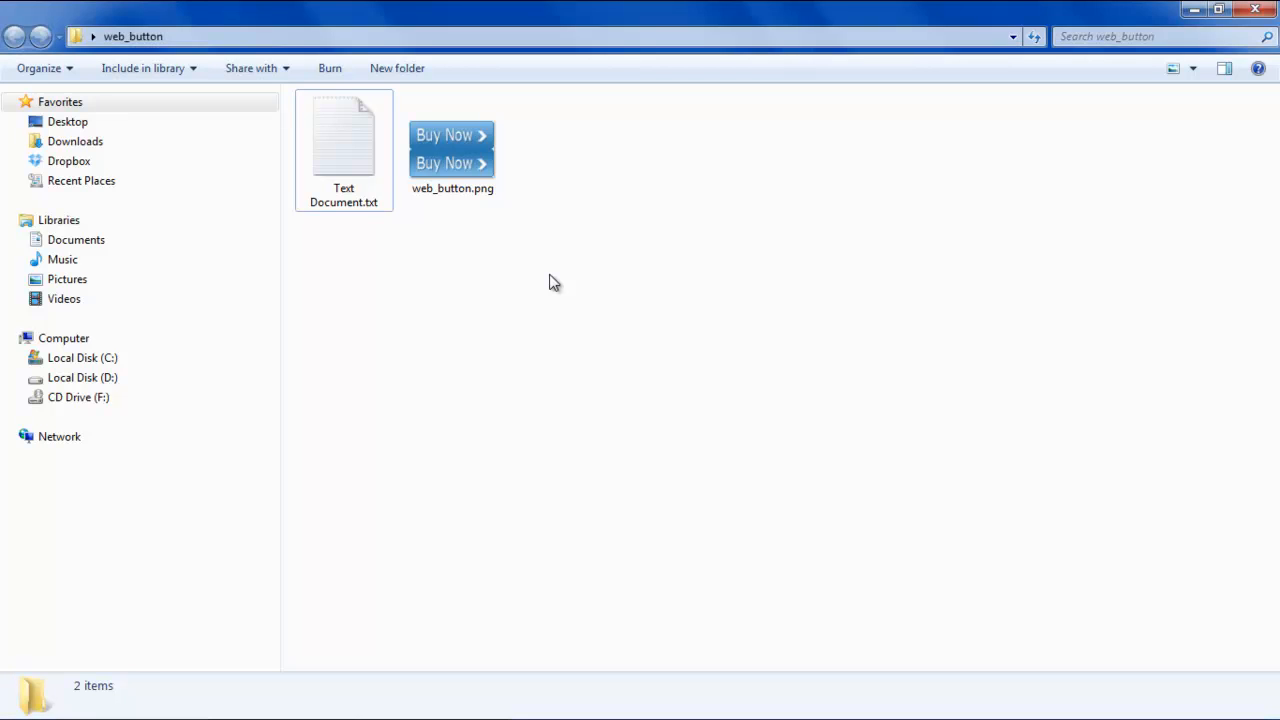
pyautogui.click(343, 140)
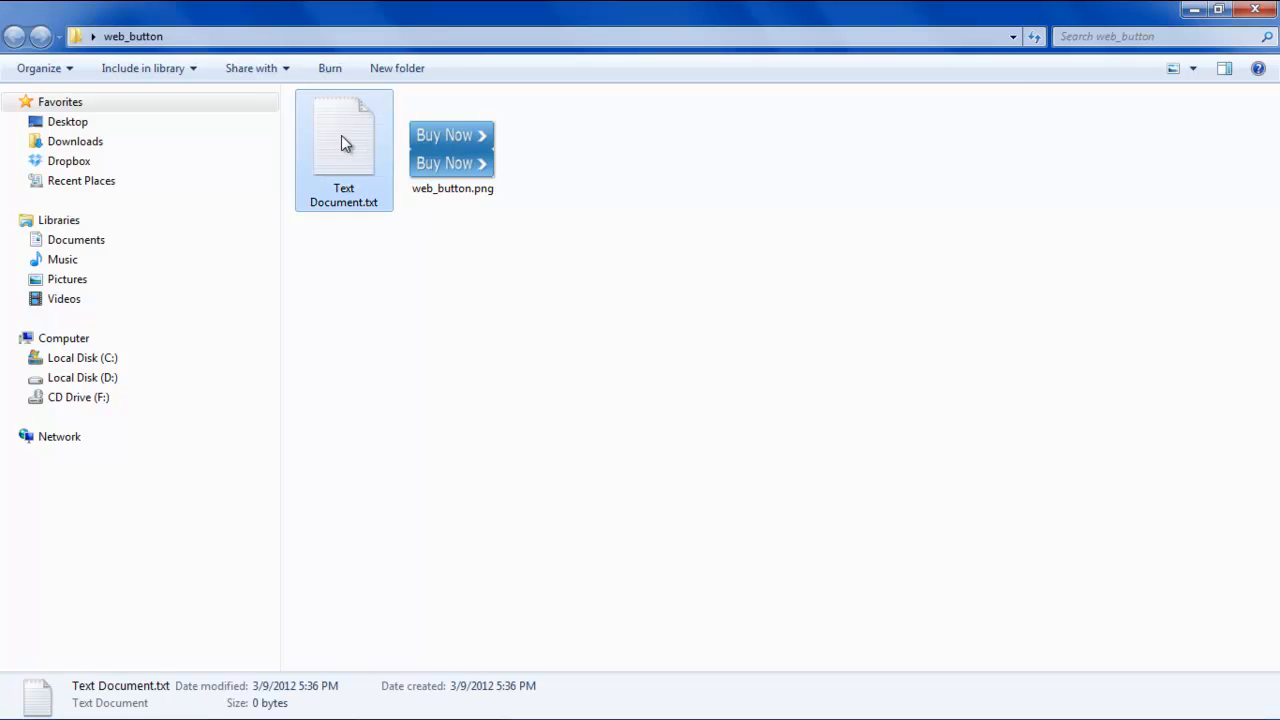
# Start the document with html, head, a <style type="text/css"> tag and a #web_button selector.
pyautogui.doubleClick(343, 135)
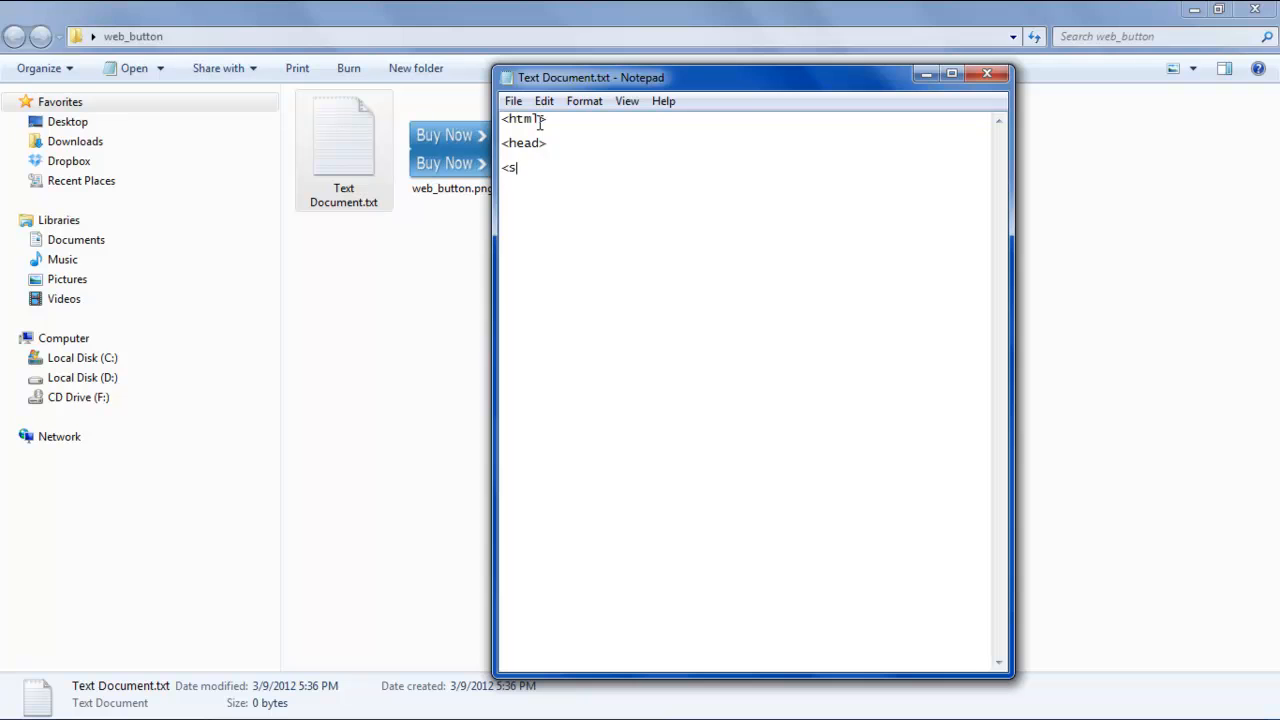
pyautogui.write('tyle type')
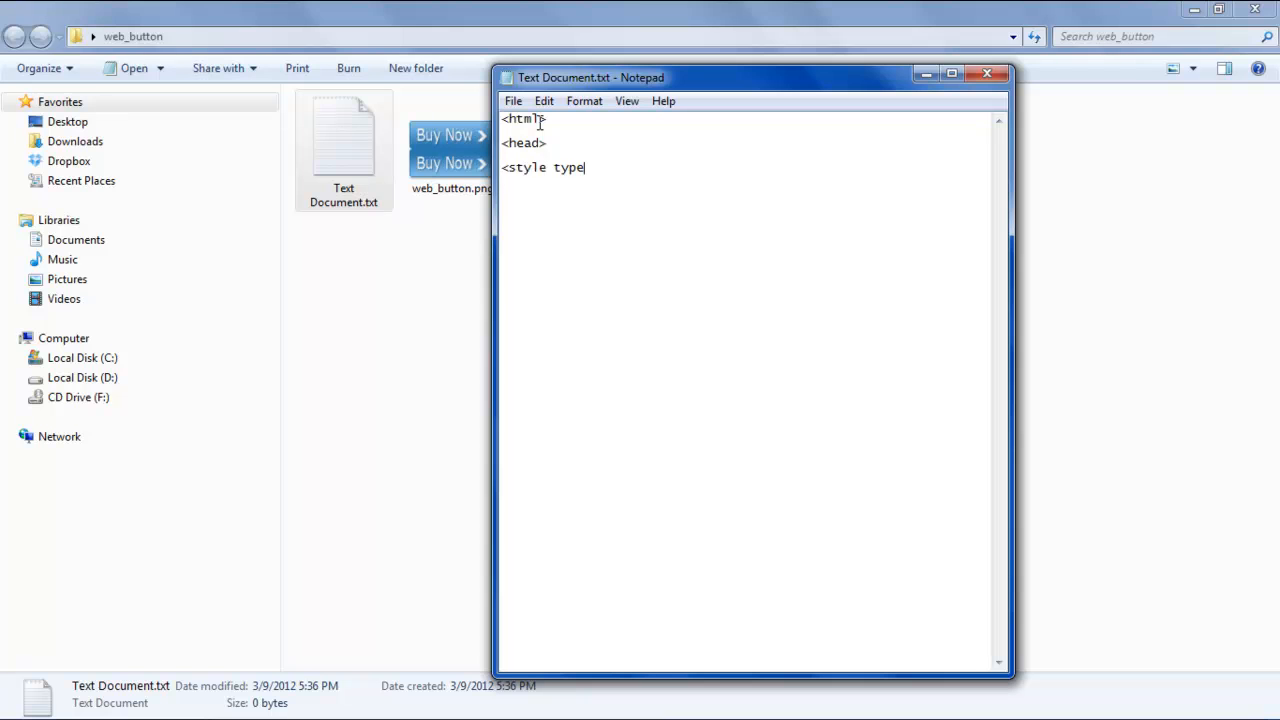
pyautogui.write('="text/c')
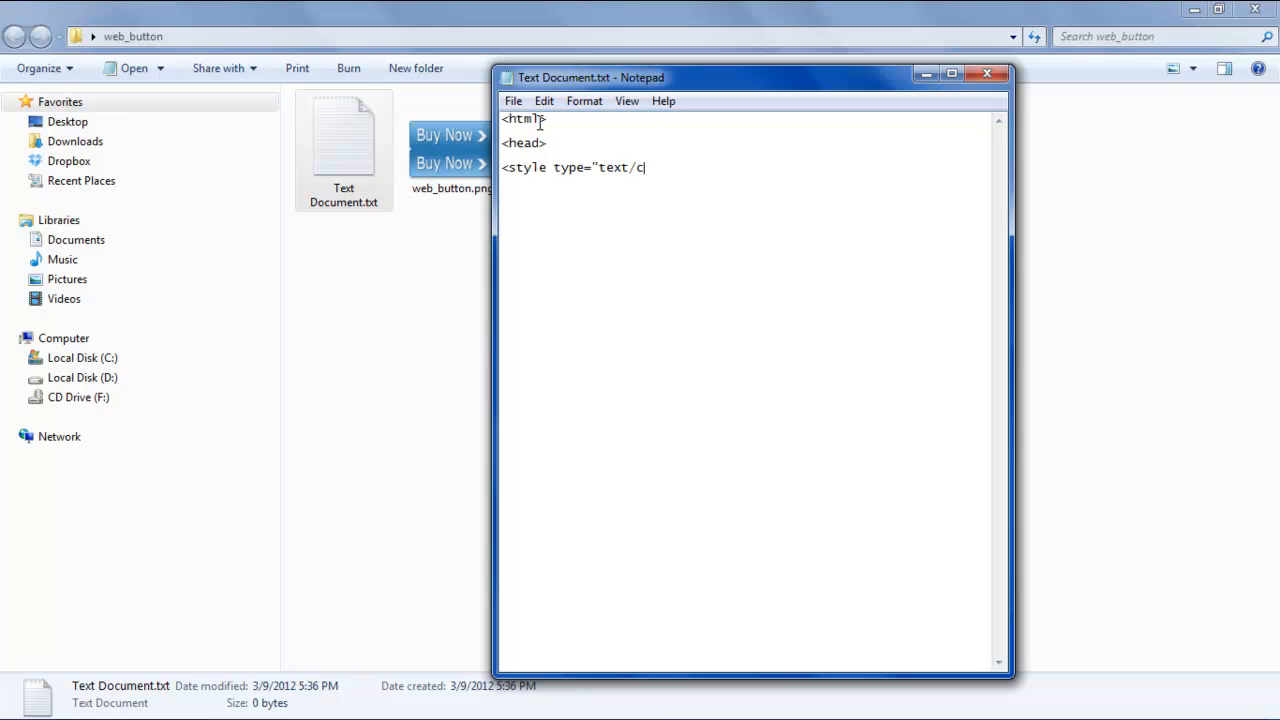
pyautogui.write('ss"')
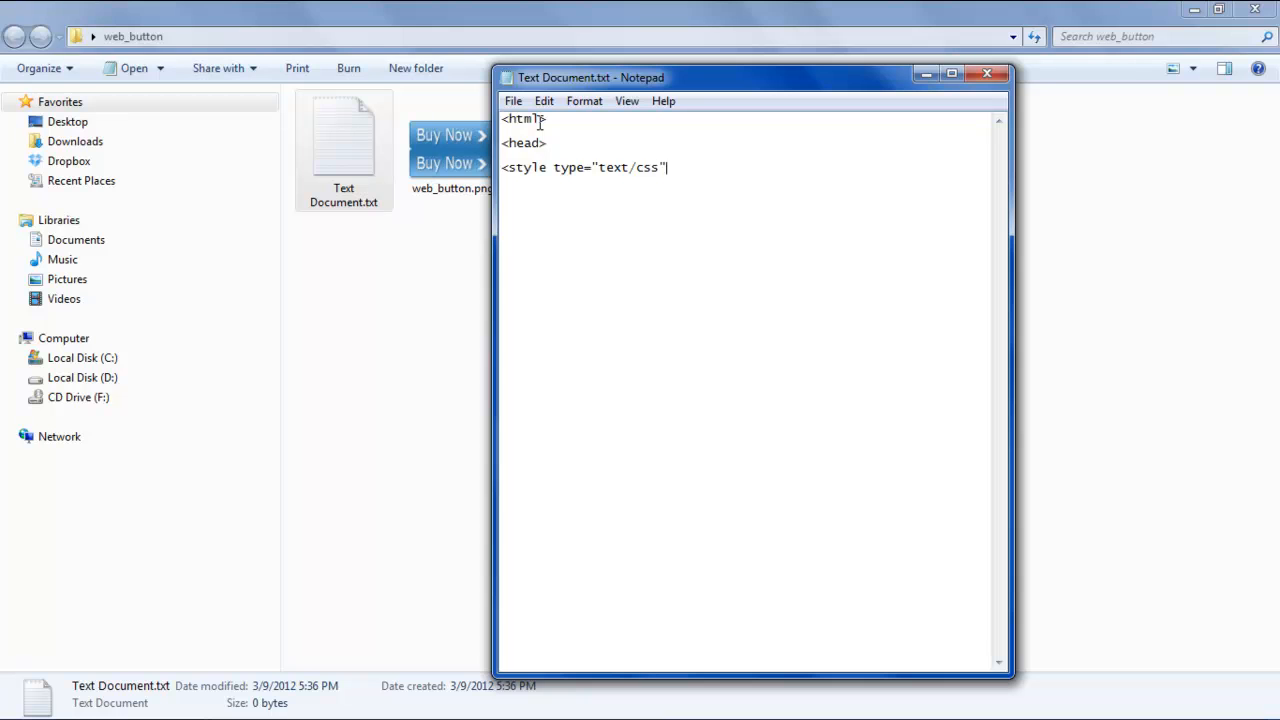
pyautogui.write('>')
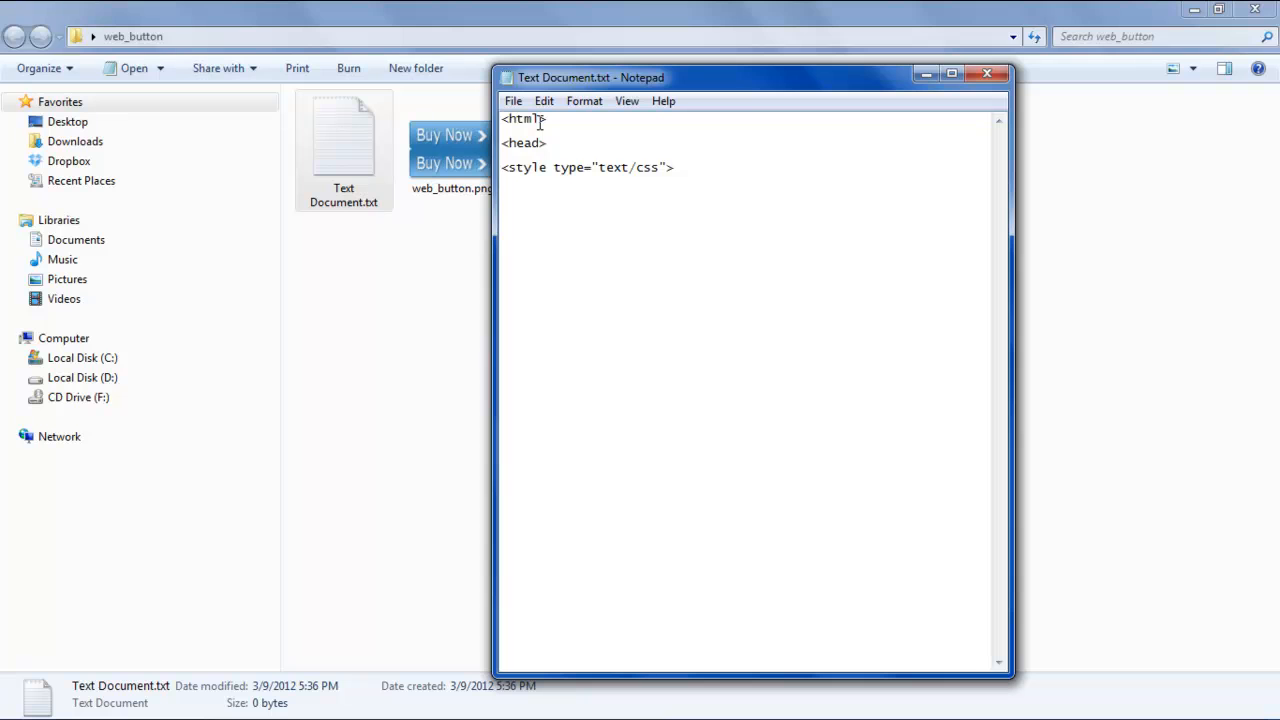
pyautogui.write('#we')
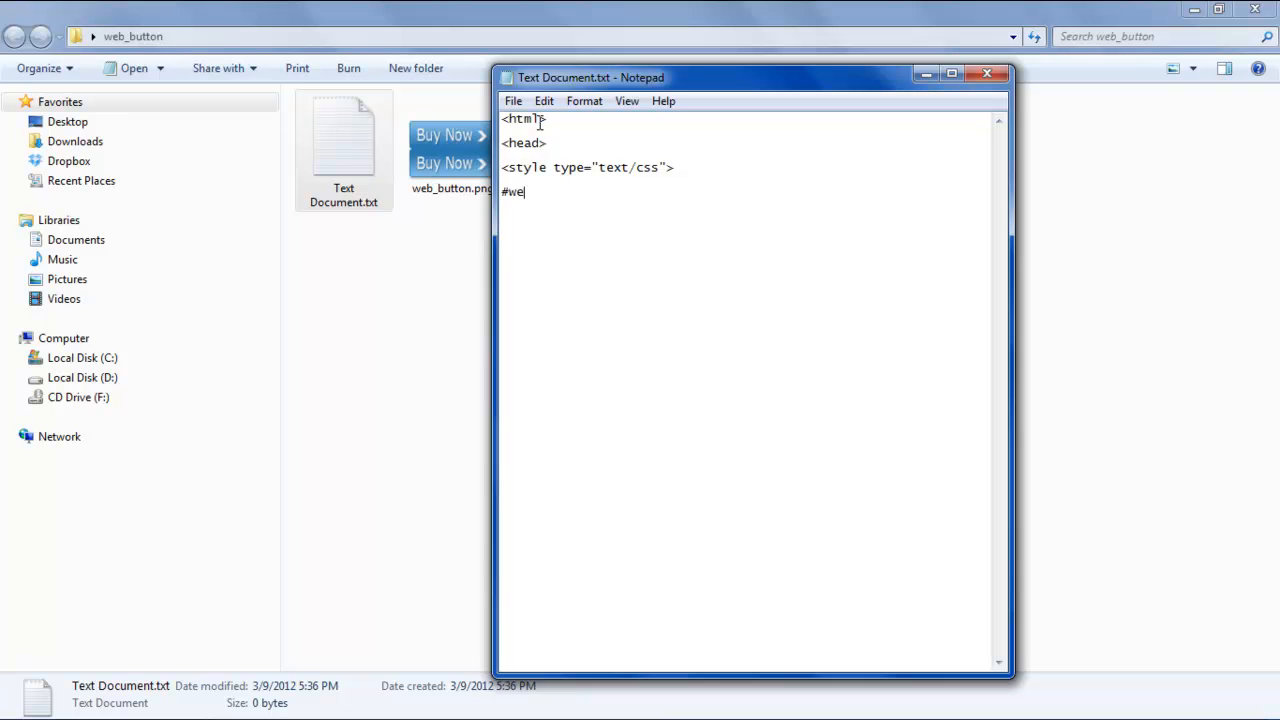
pyautogui.write('b_bu')
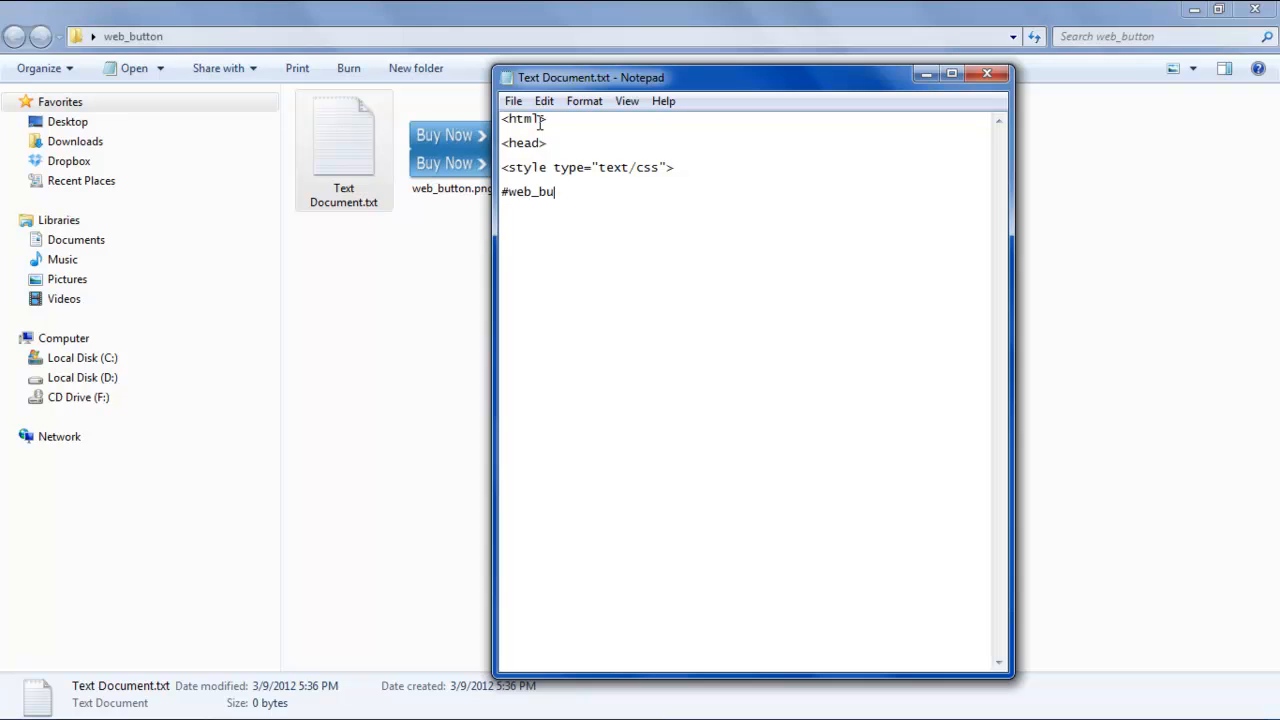
pyautogui.write('tton')
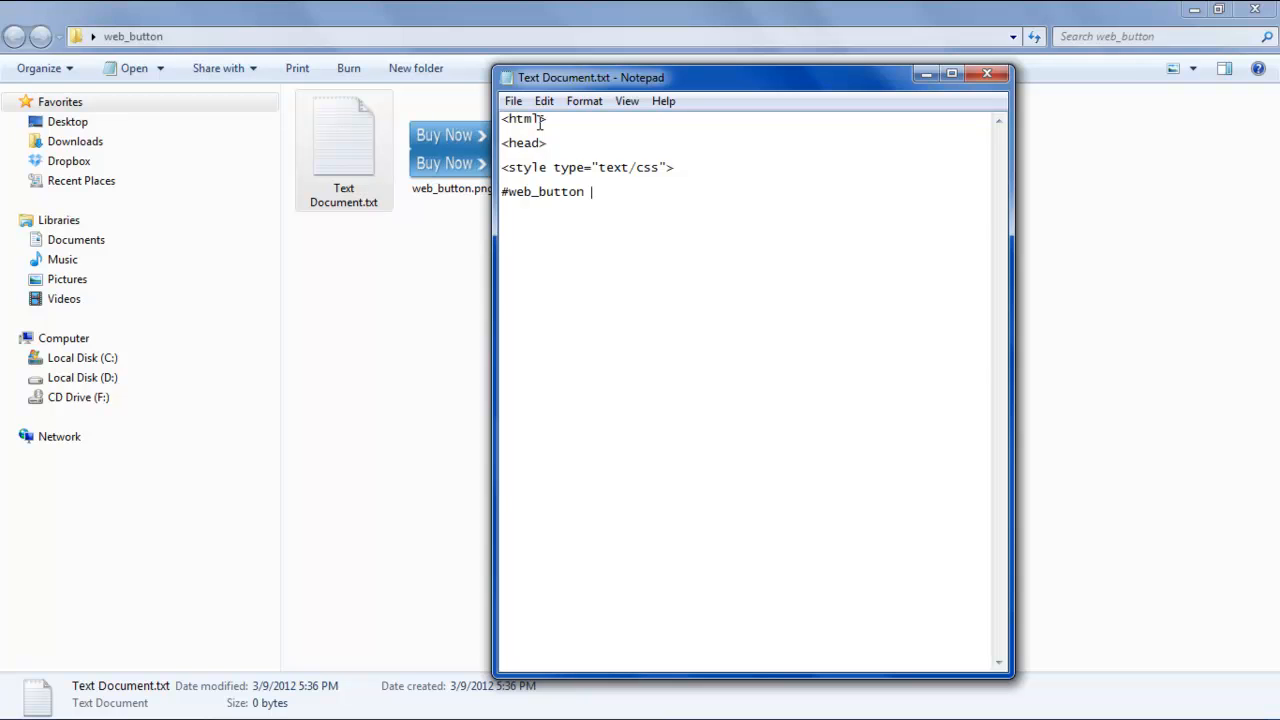
# Write the #web_button rule body: display: block; width: 150px; height: 50px;.
pyautogui.write('{')
pyautogui.write('display: blo')
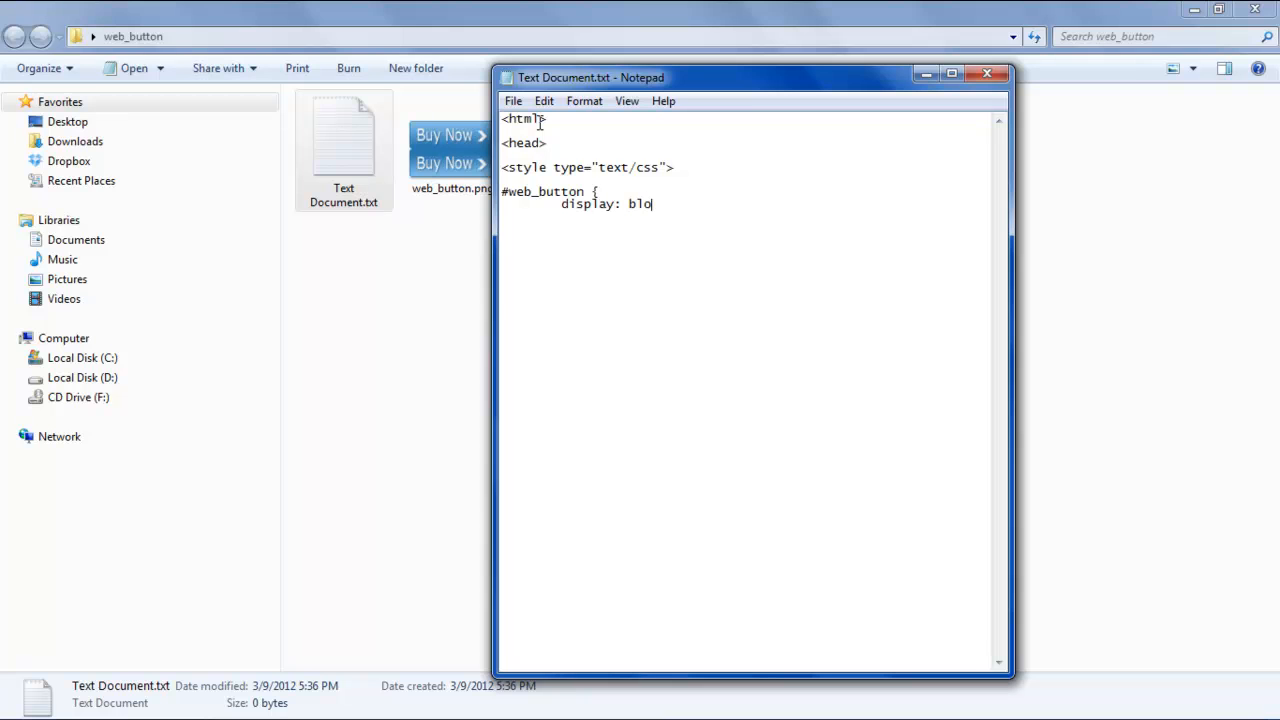
pyautogui.write('ck;')
pyautogui.write('width:')
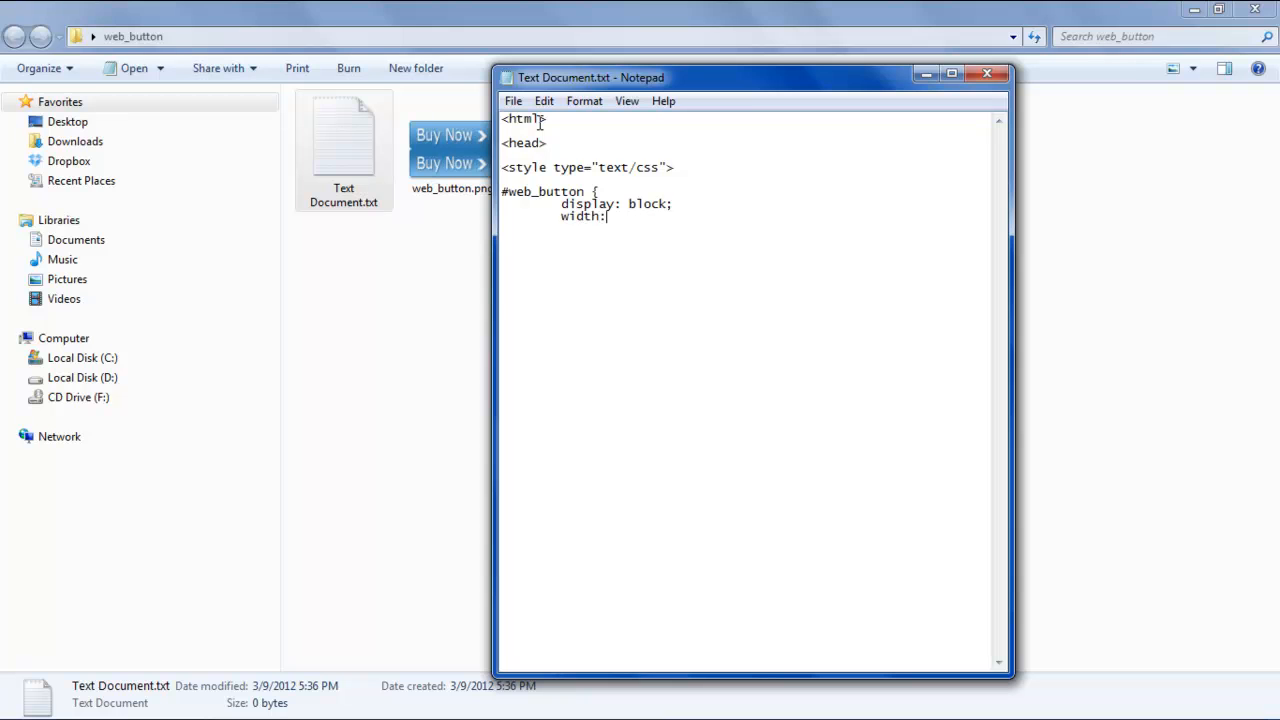
pyautogui.write('150')
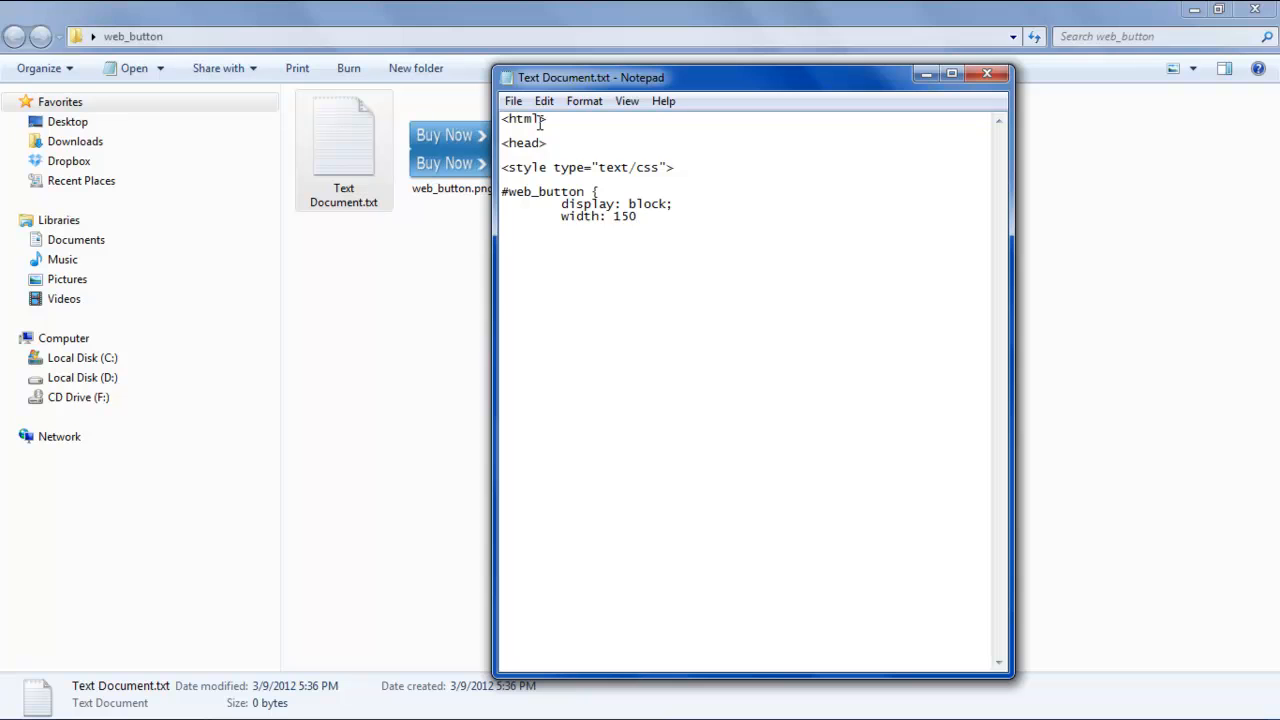
pyautogui.write('px;')
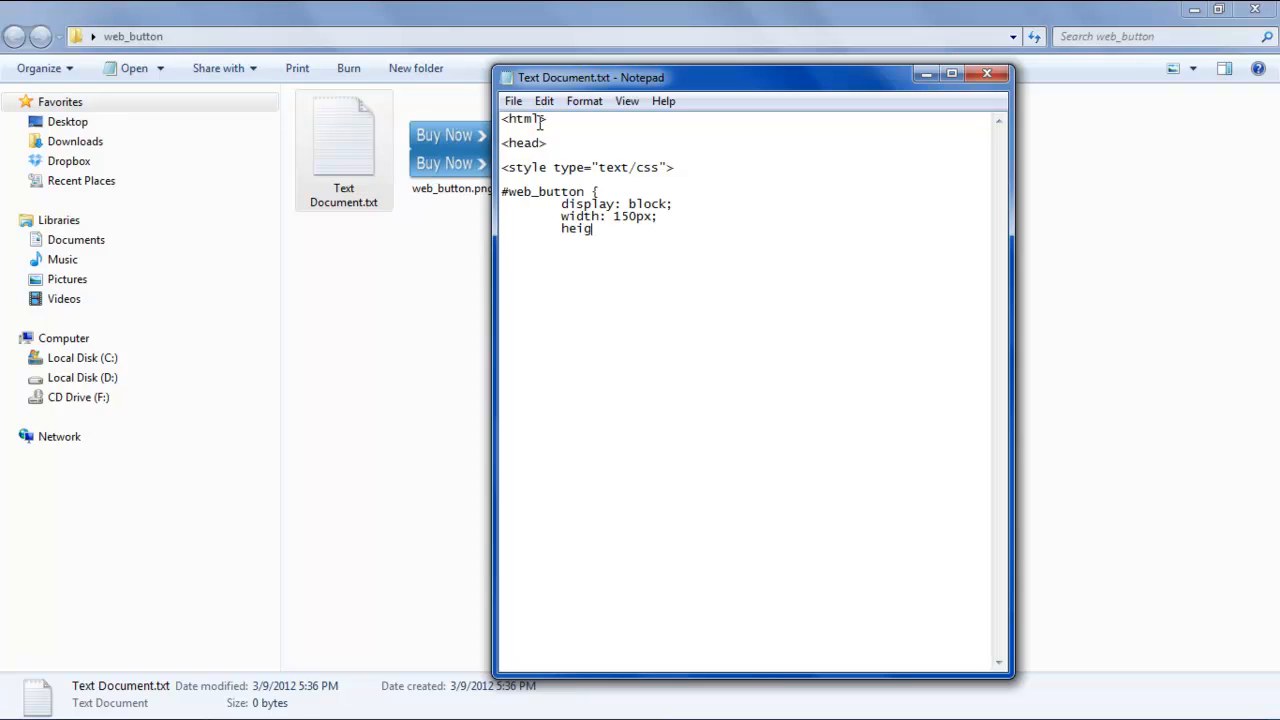
pyautogui.write('ht:')
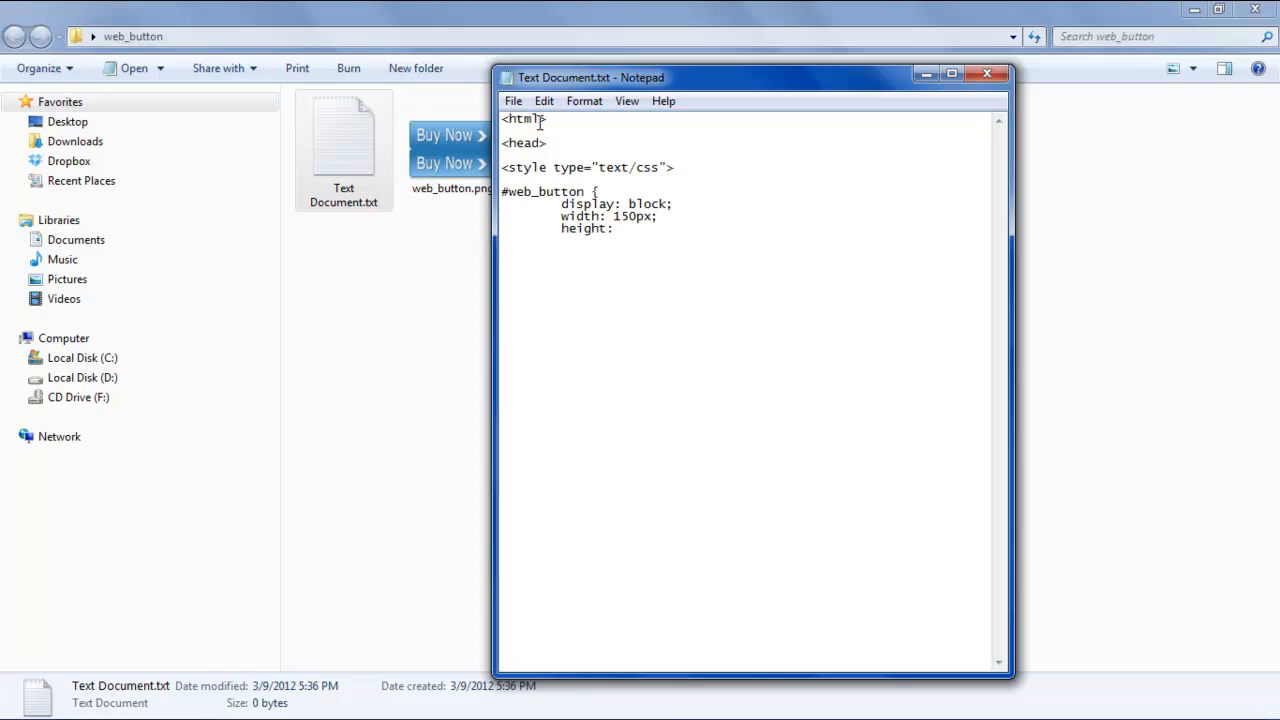
pyautogui.write('50px;')
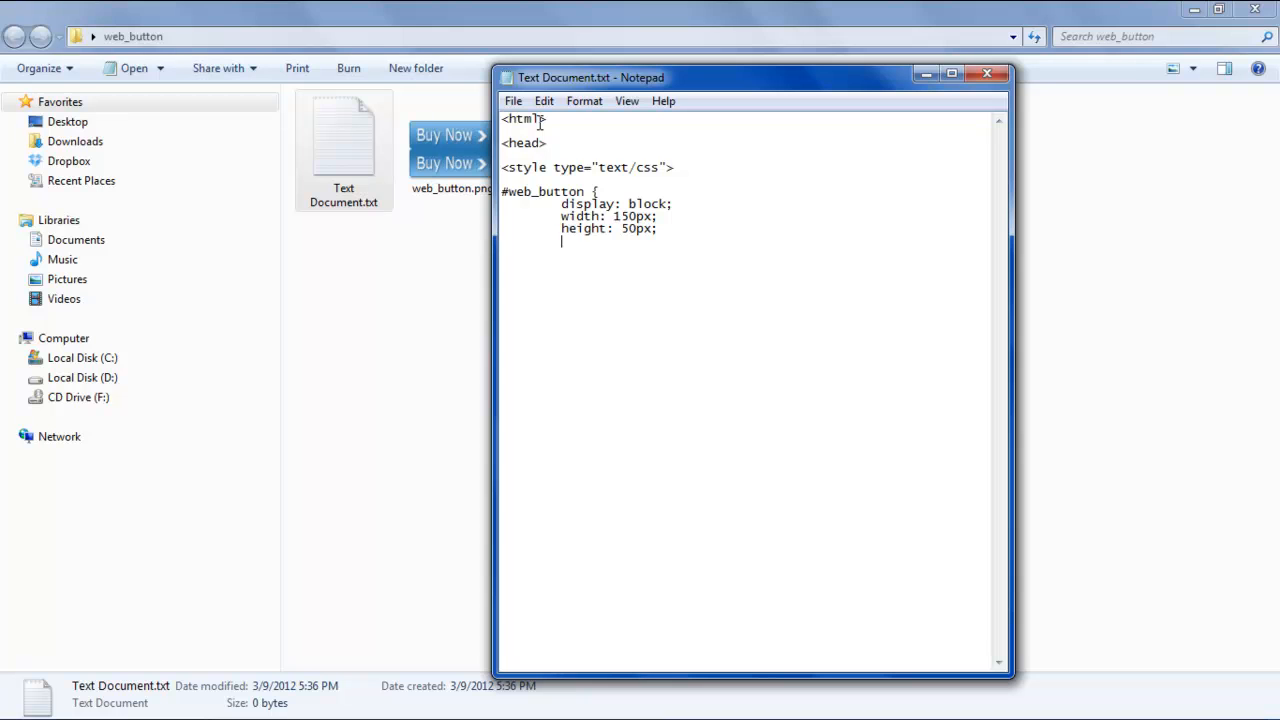
# Add background: url(web_button.png) no-repeat 0 0; and close the rule with a brace.
pyautogui.write('backg')
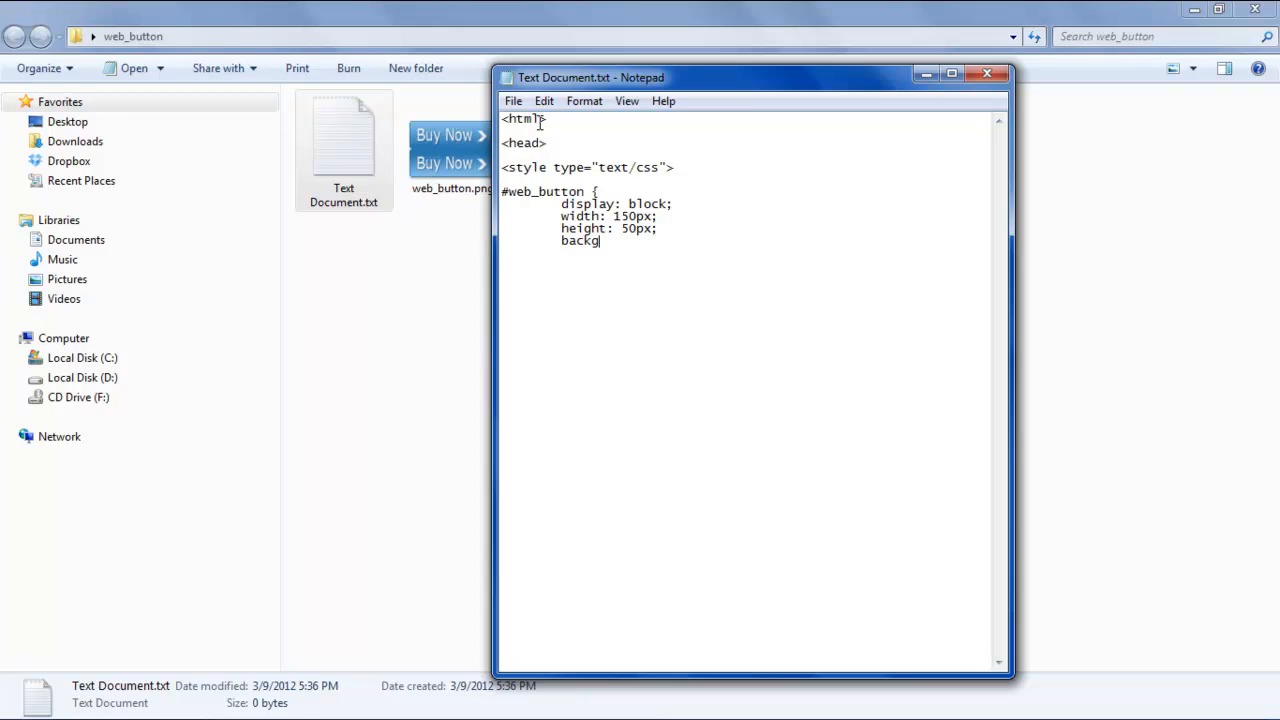
pyautogui.write('round')
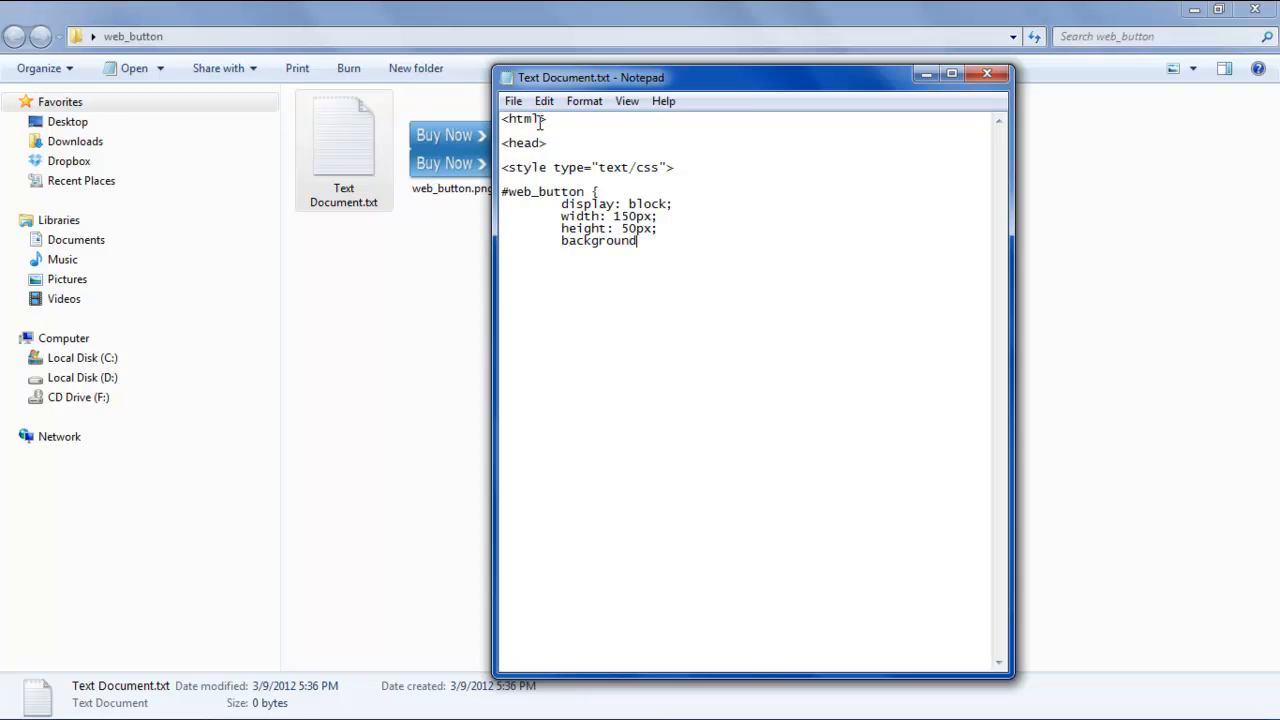
pyautogui.write(': u')
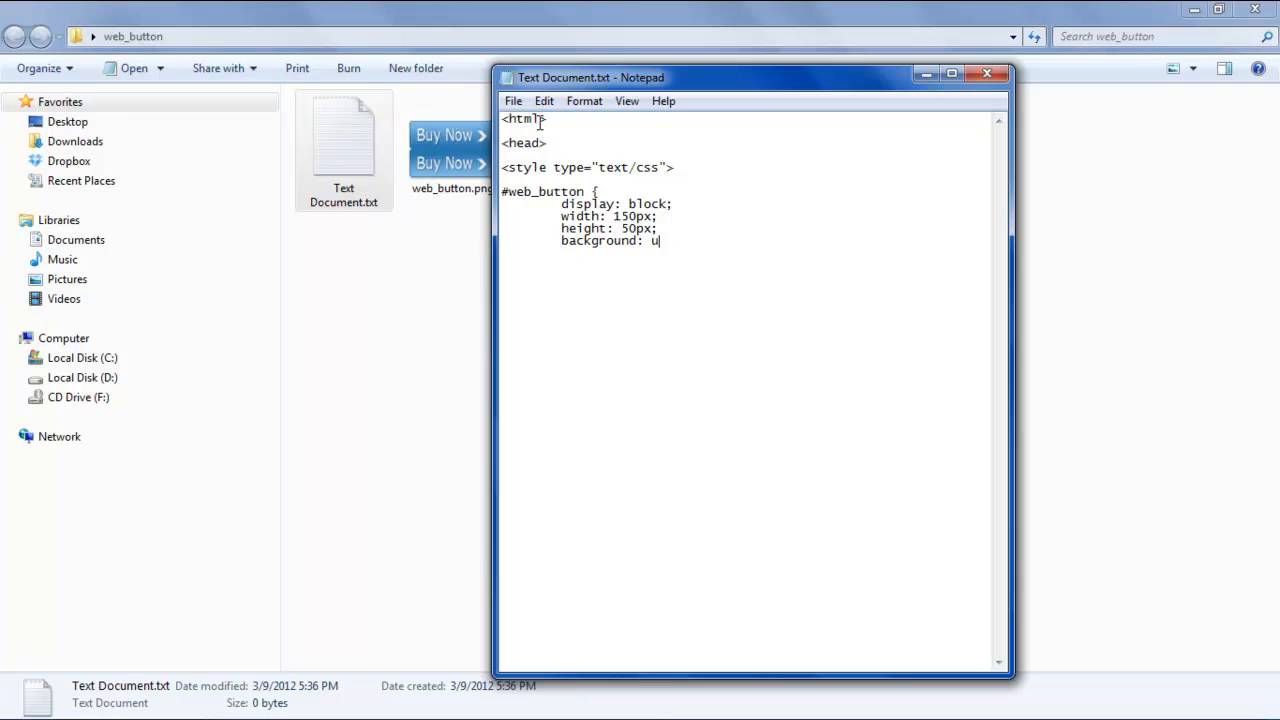
pyautogui.write('rl(')
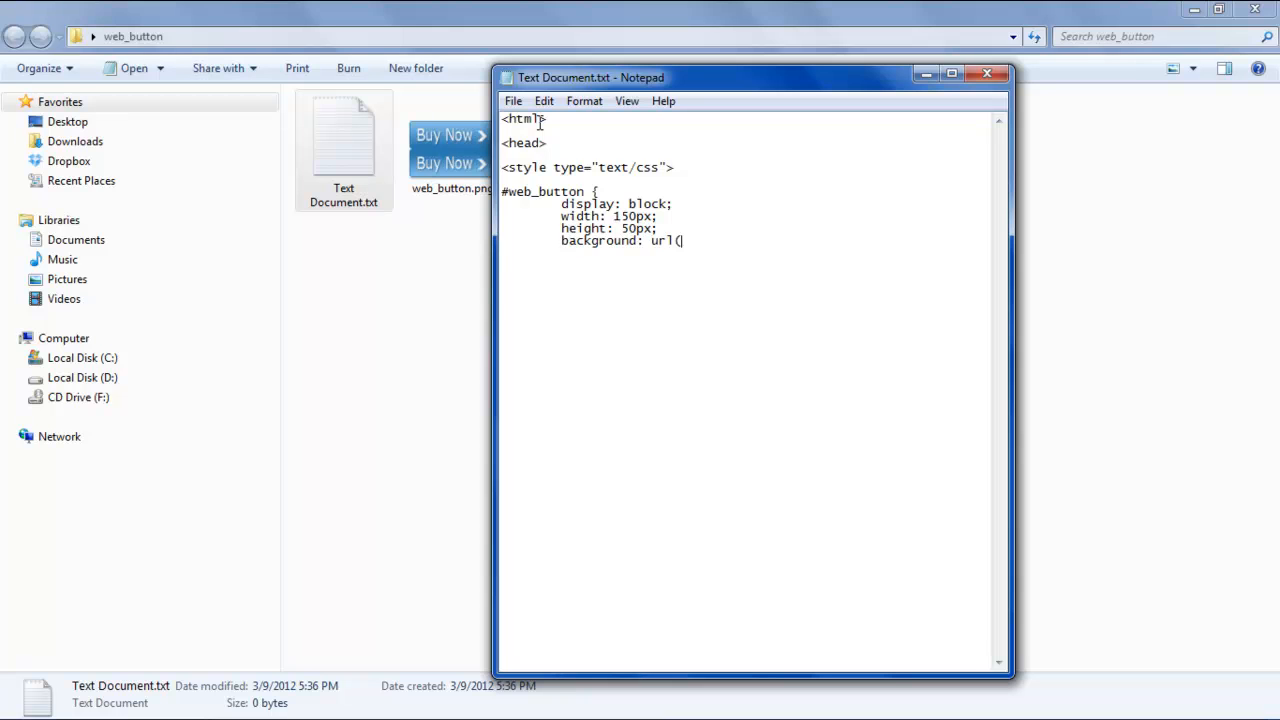
pyautogui.write('web_')
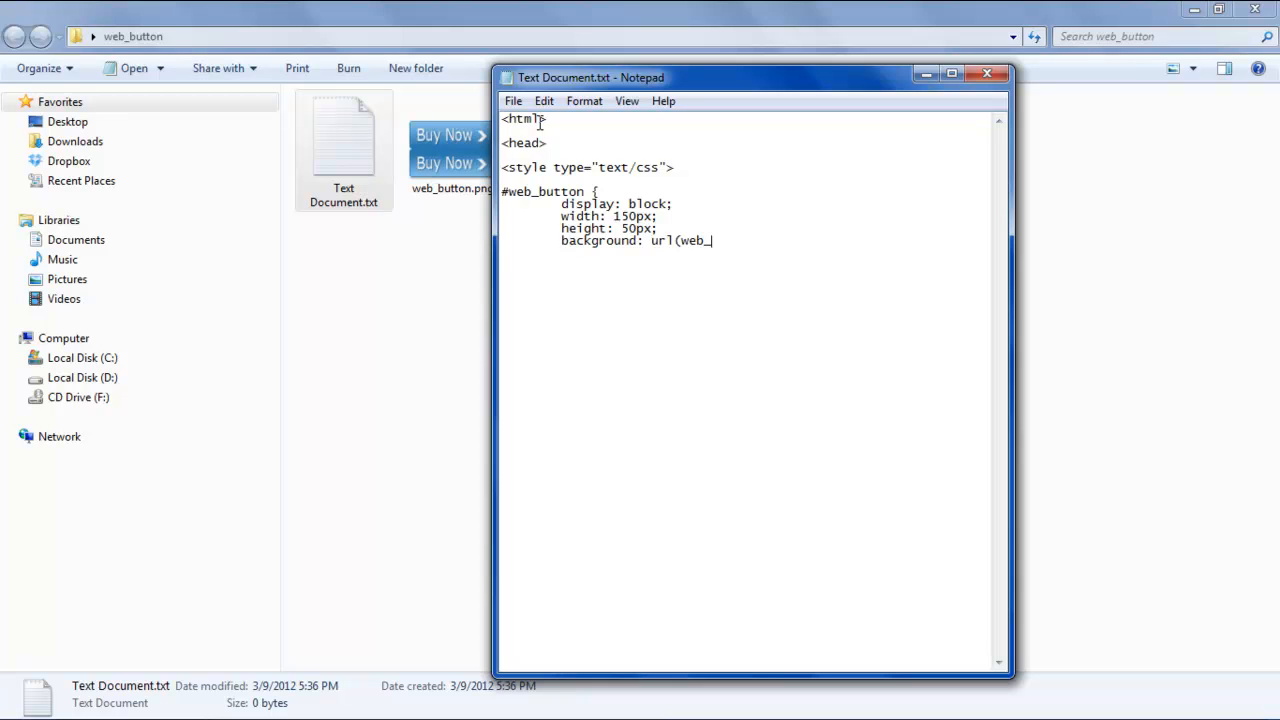
pyautogui.write('button.png')
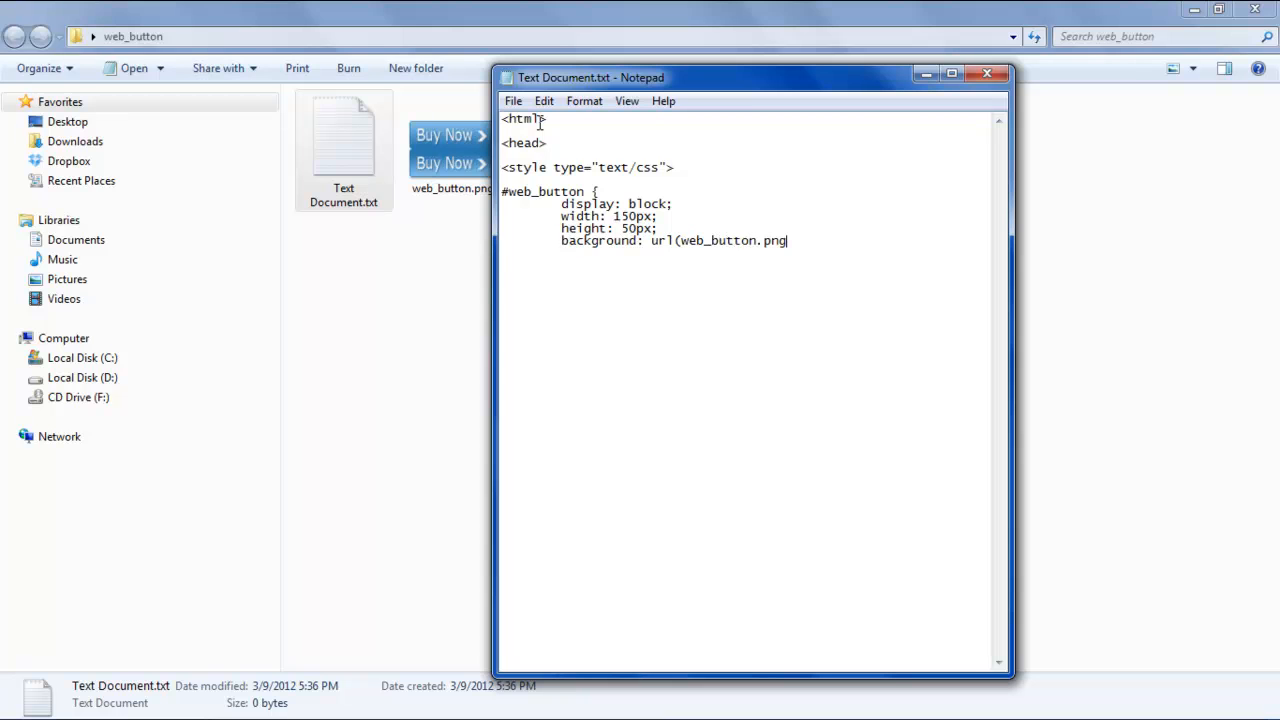
pyautogui.write(')')
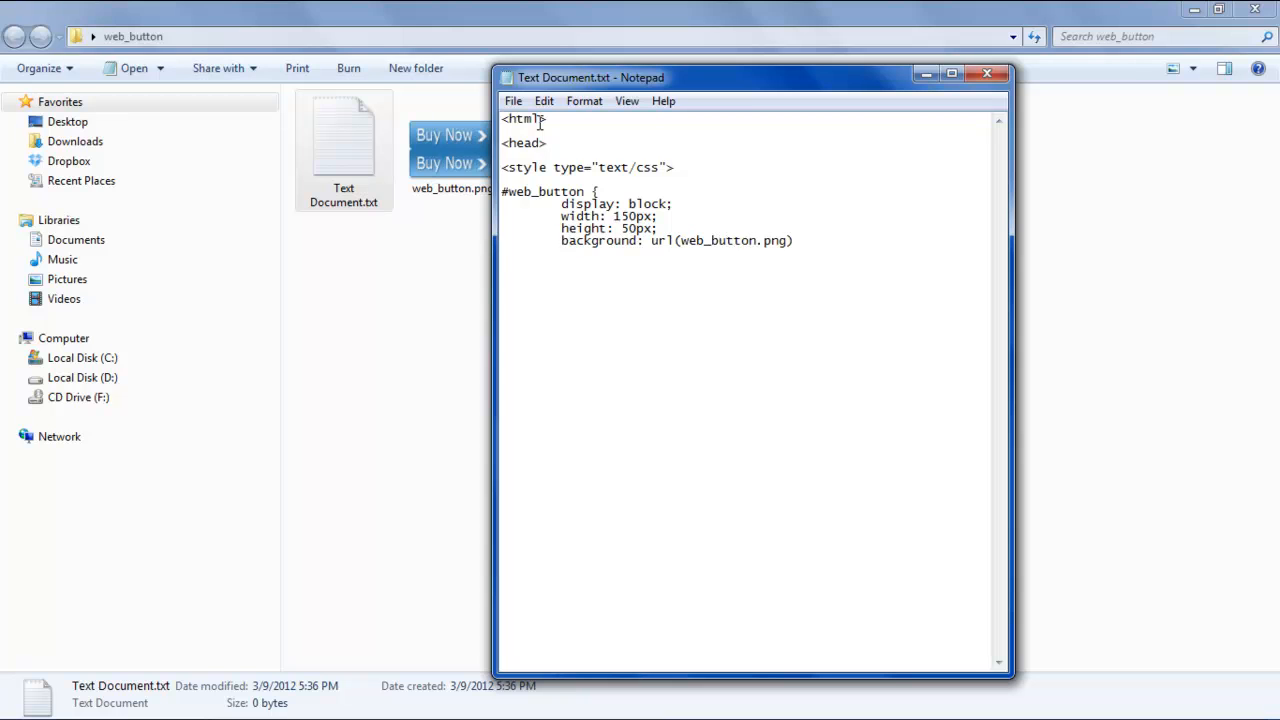
pyautogui.write('no-')
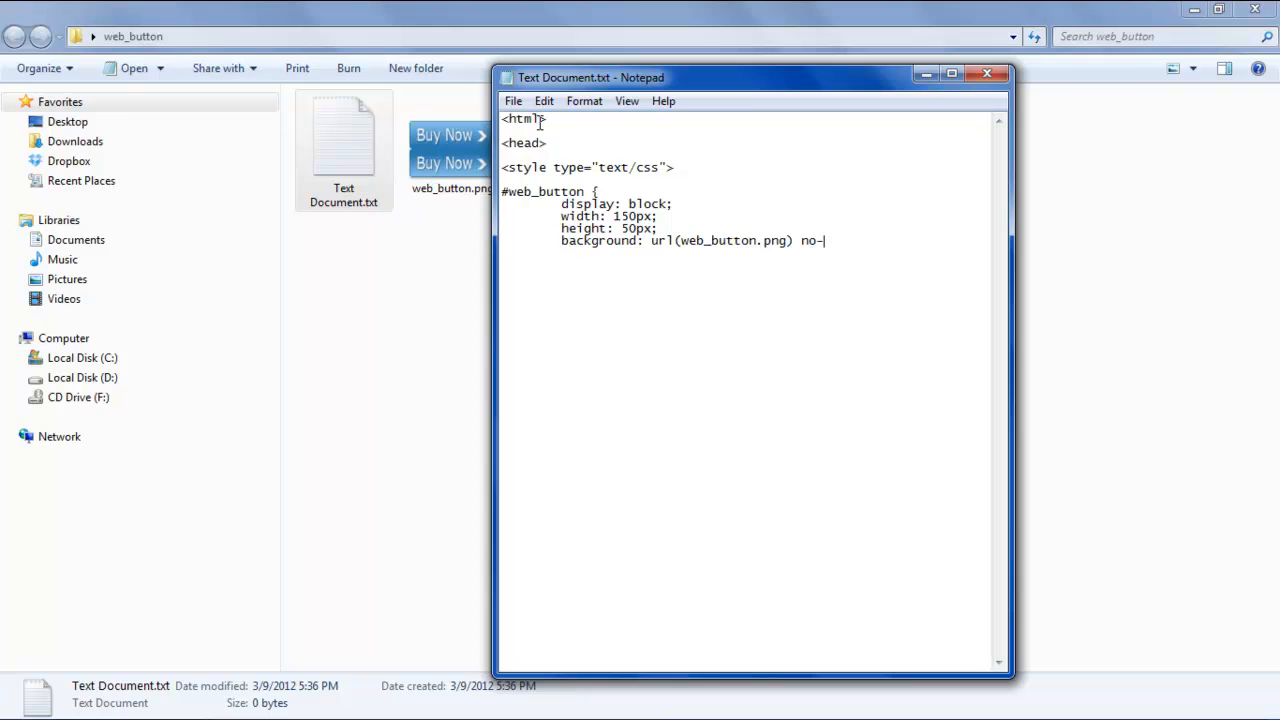
pyautogui.write('repeat')
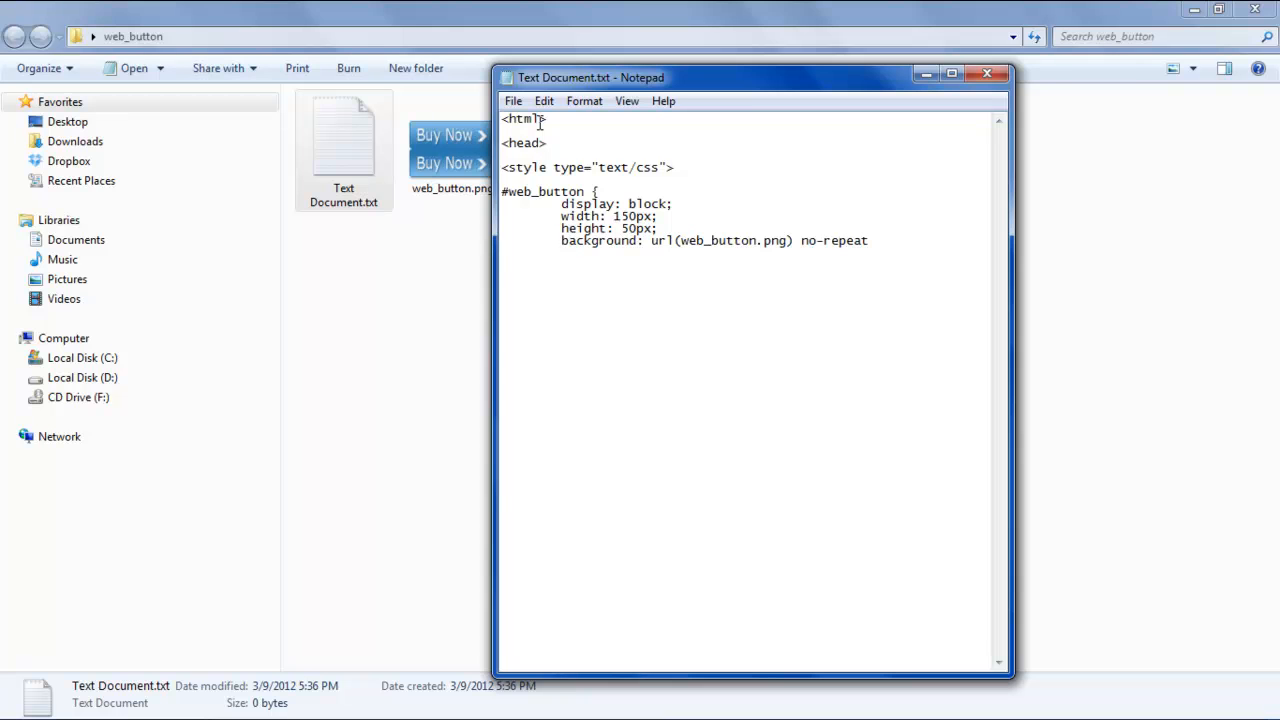
pyautogui.write('0')
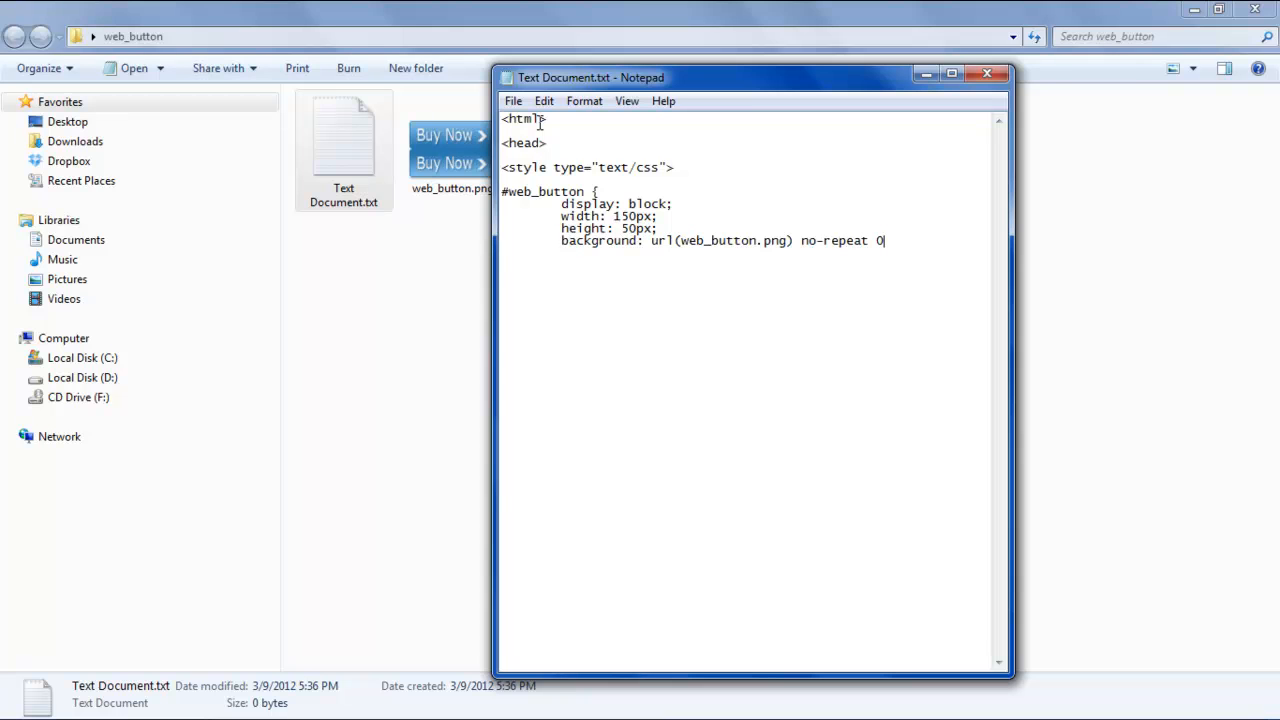
pyautogui.write('0;')
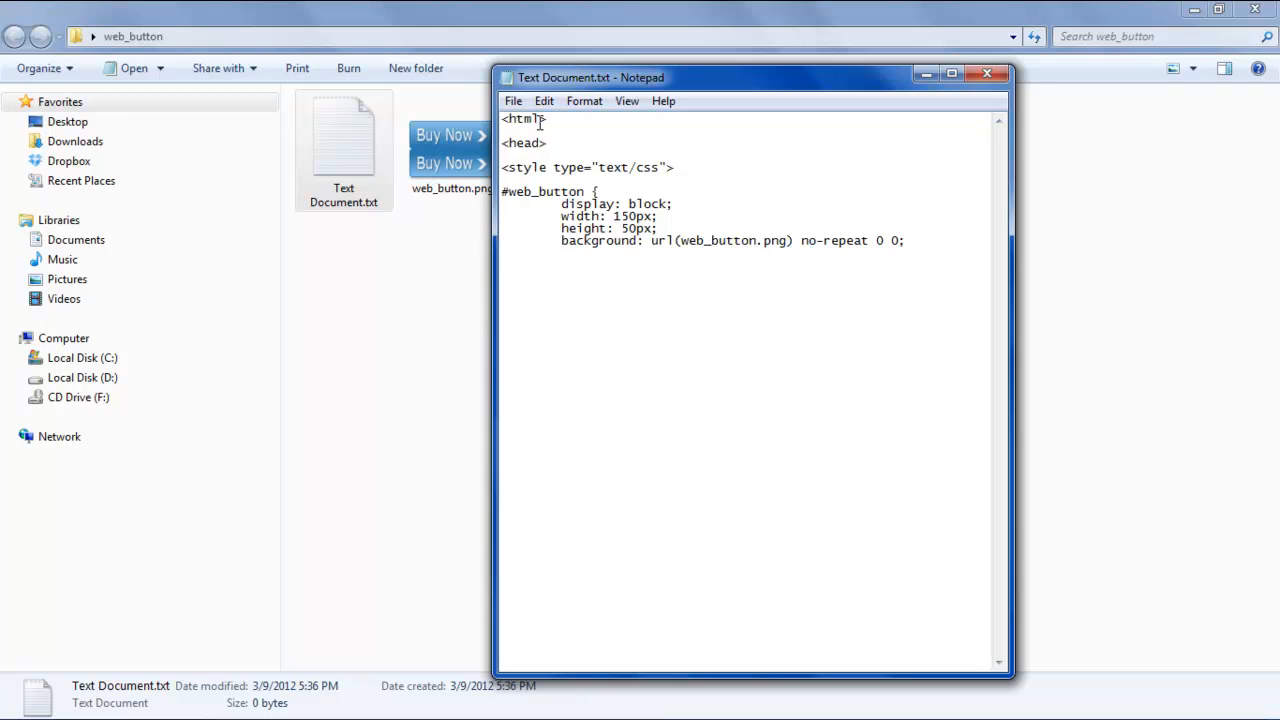
pyautogui.write('}')
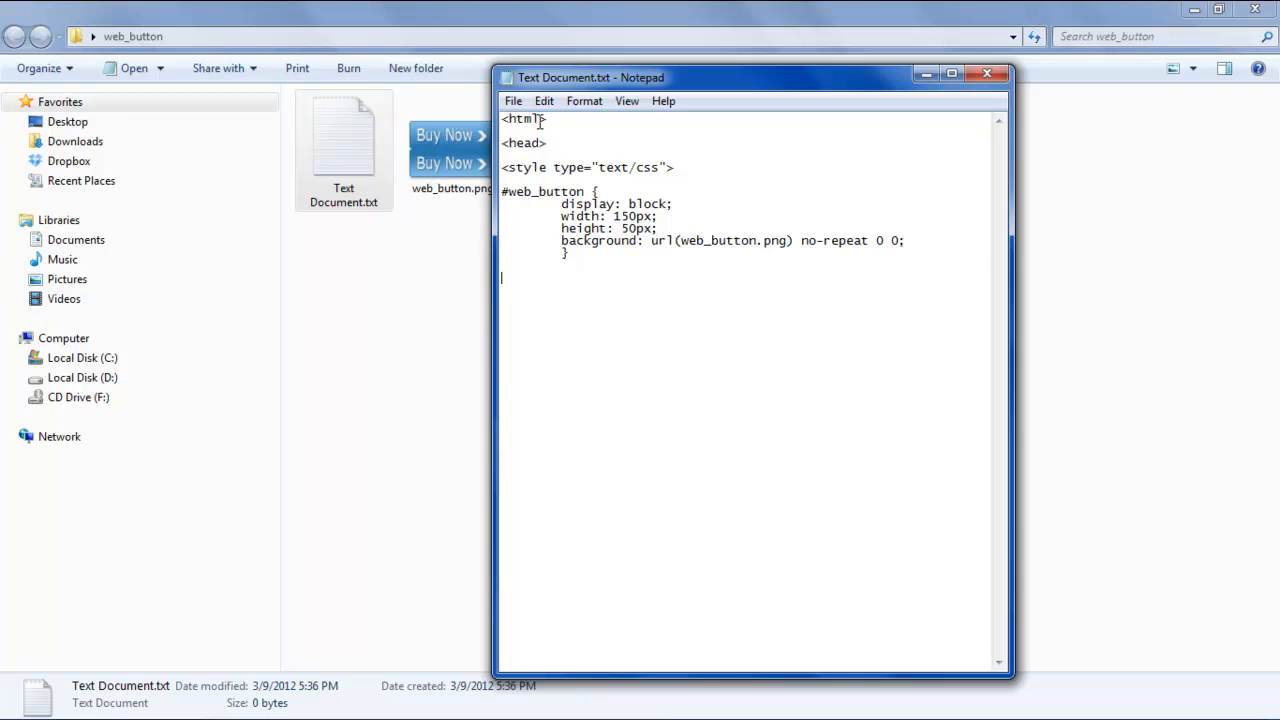
# Begin an a:hover#web_button rule with a background url(web_button.png) declaration.
pyautogui.write('a')
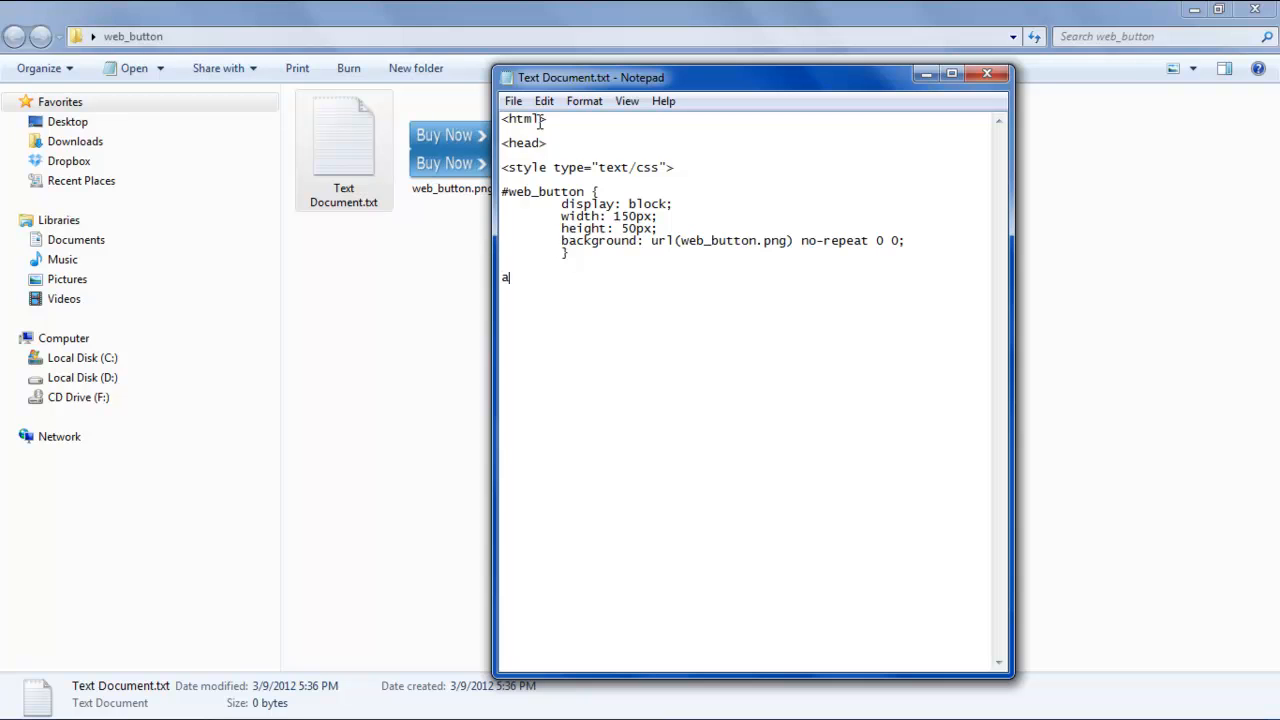
pyautogui.write(':h')
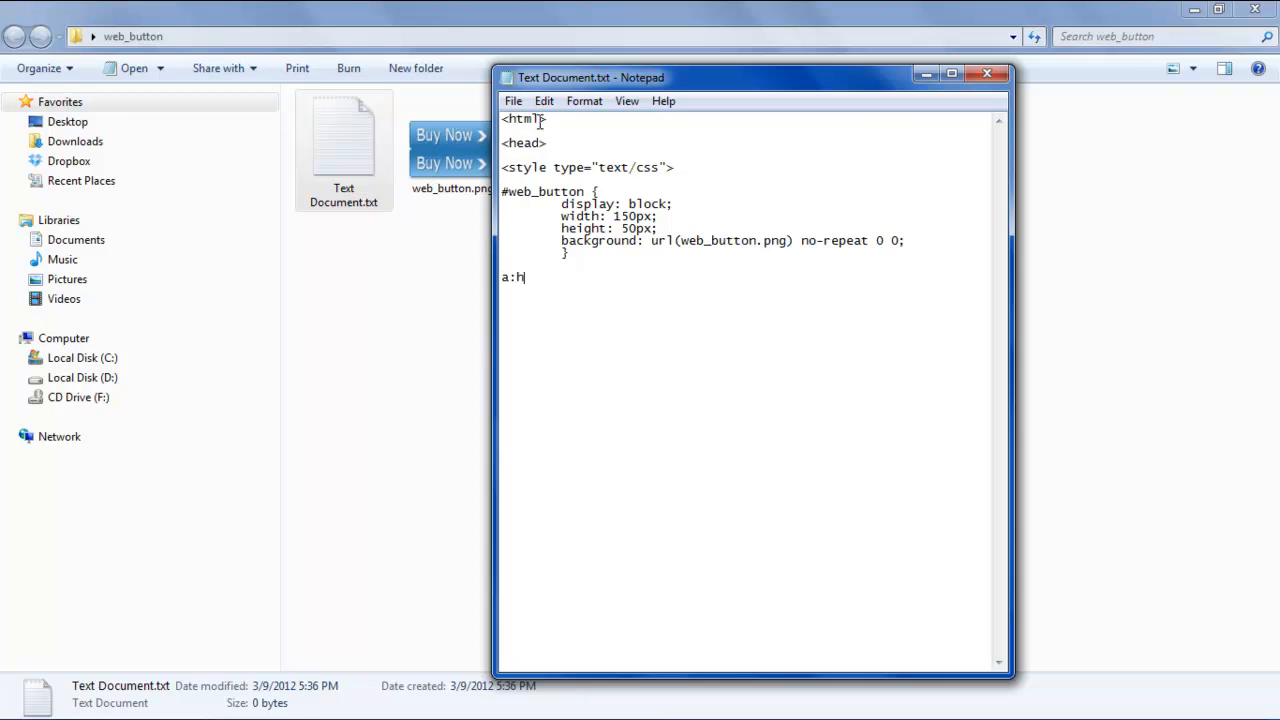
pyautogui.write('over#web')
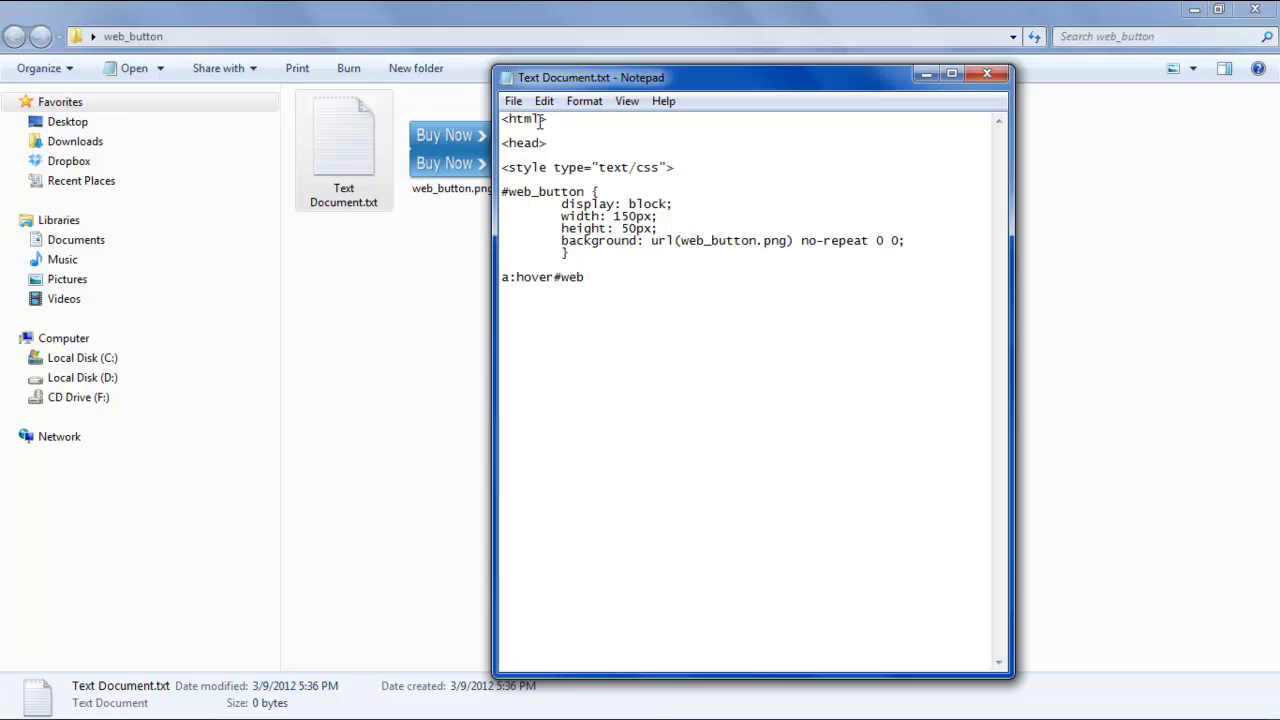
pyautogui.write('_button {')
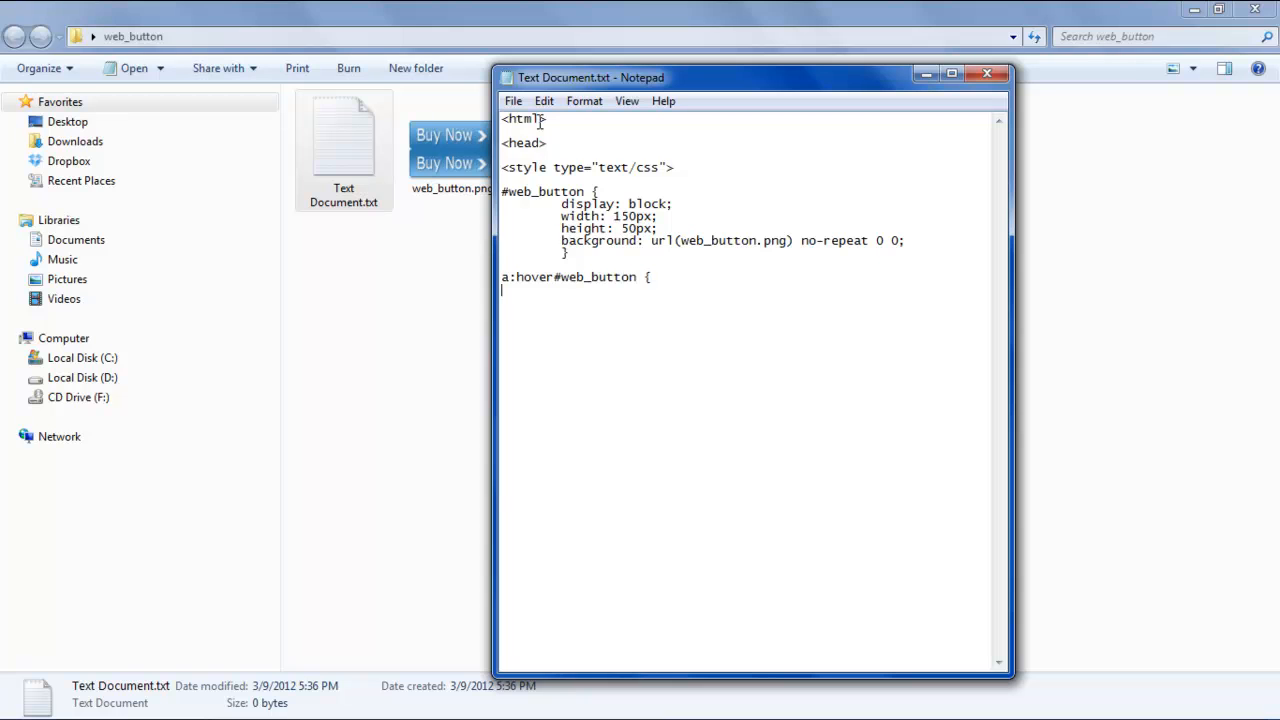
pyautogui.write('backgroun')
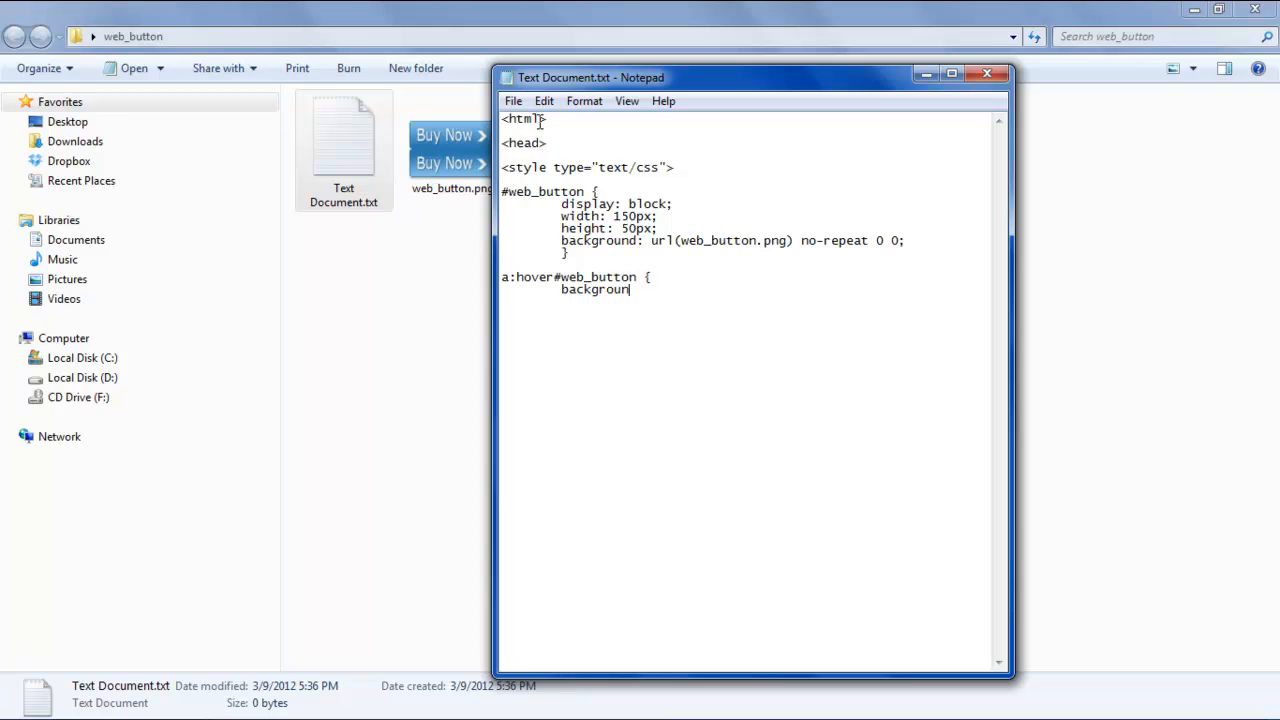
pyautogui.write('d: url')
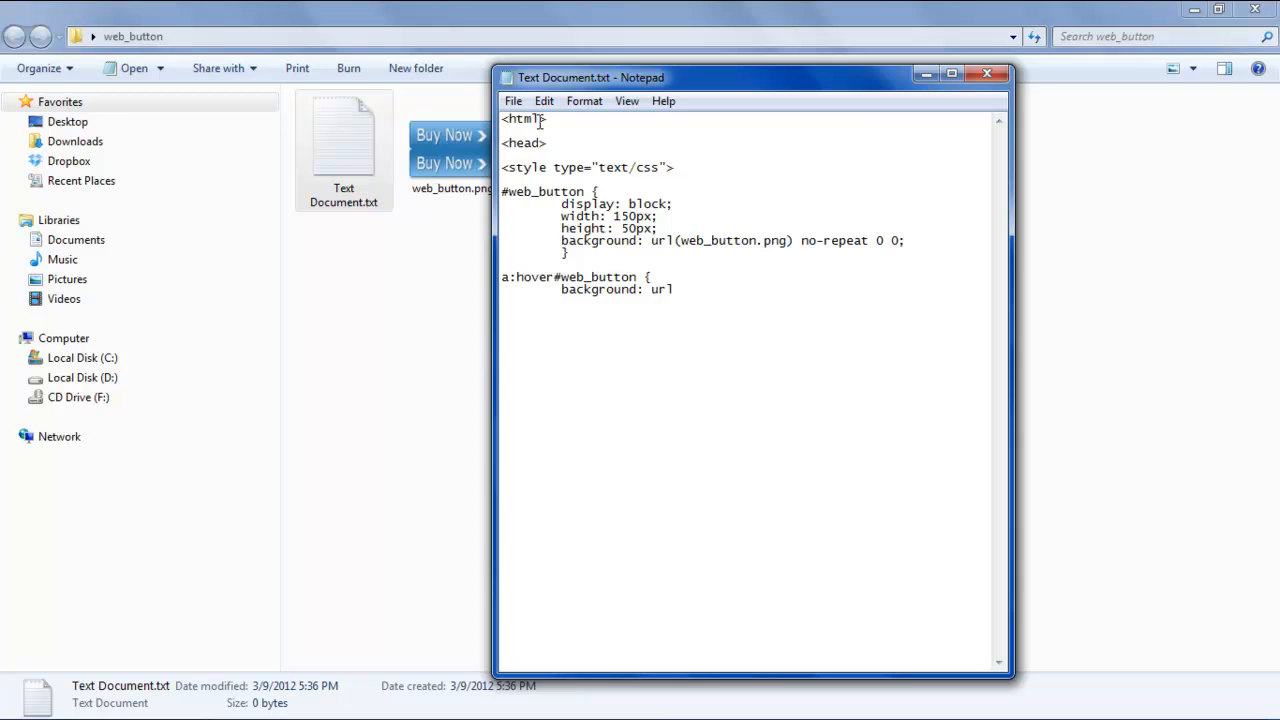
pyautogui.write('(we')
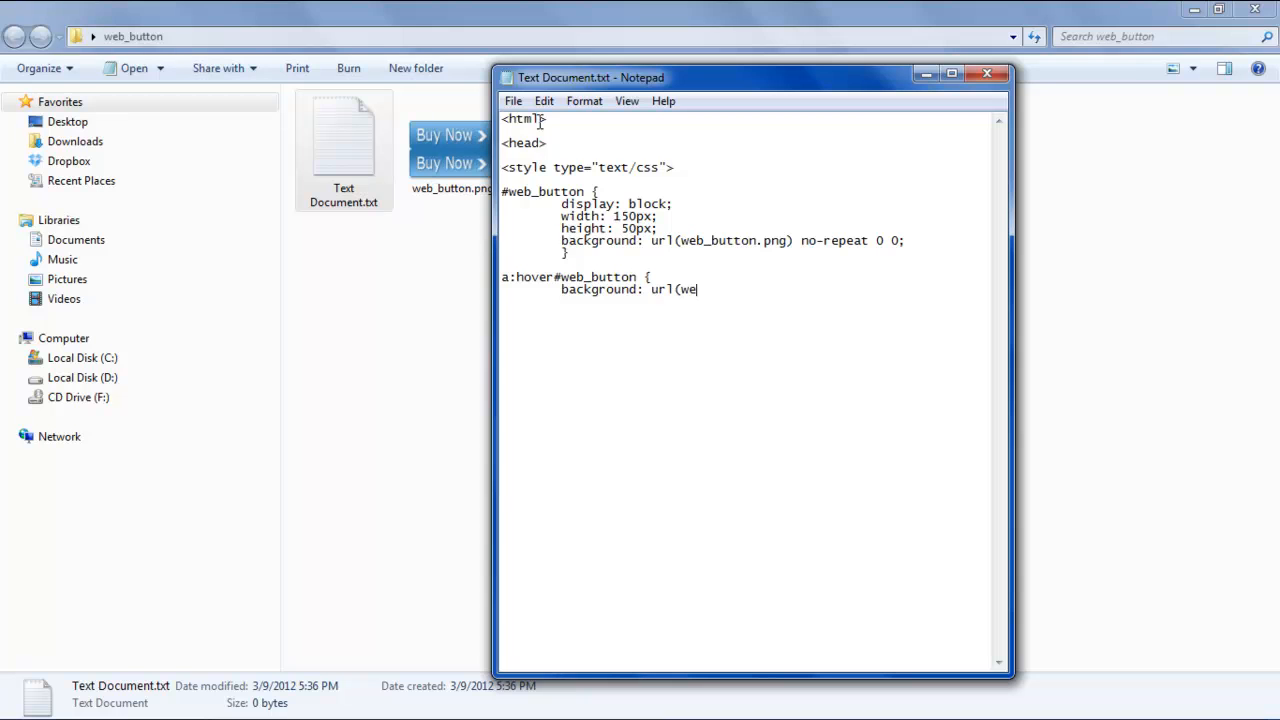
pyautogui.write('b_butt')
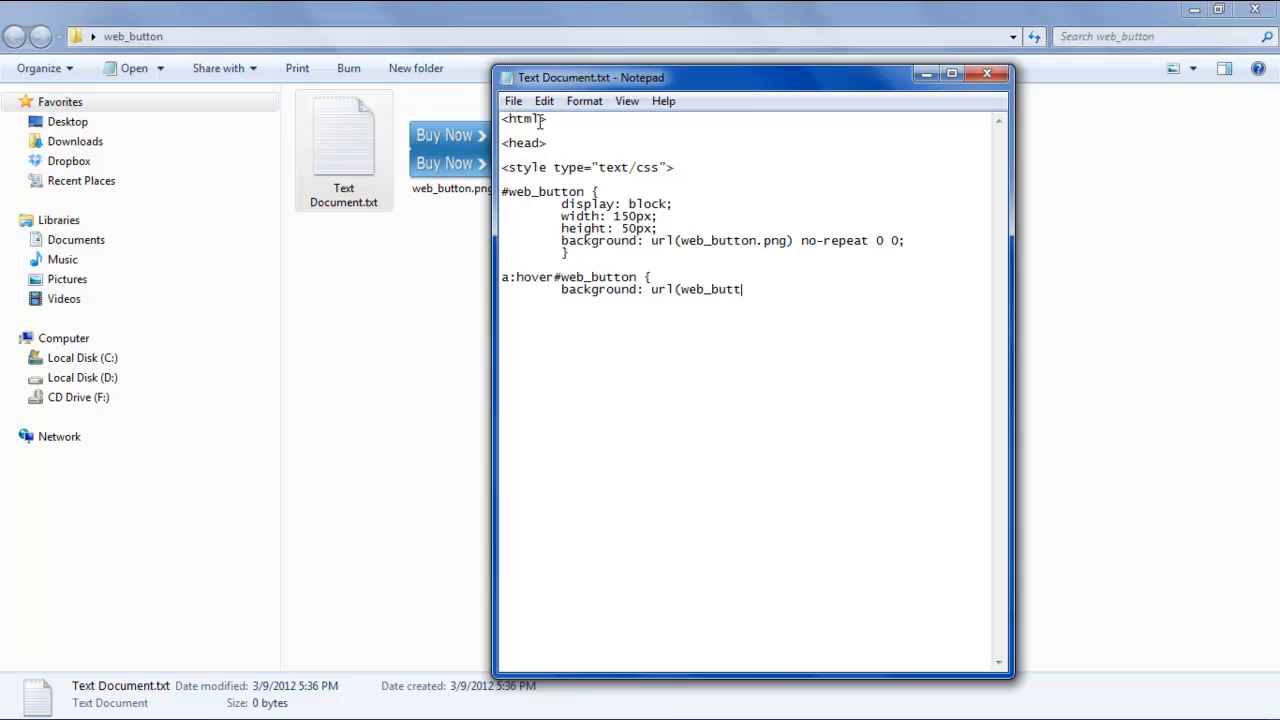
pyautogui.write('on.p')
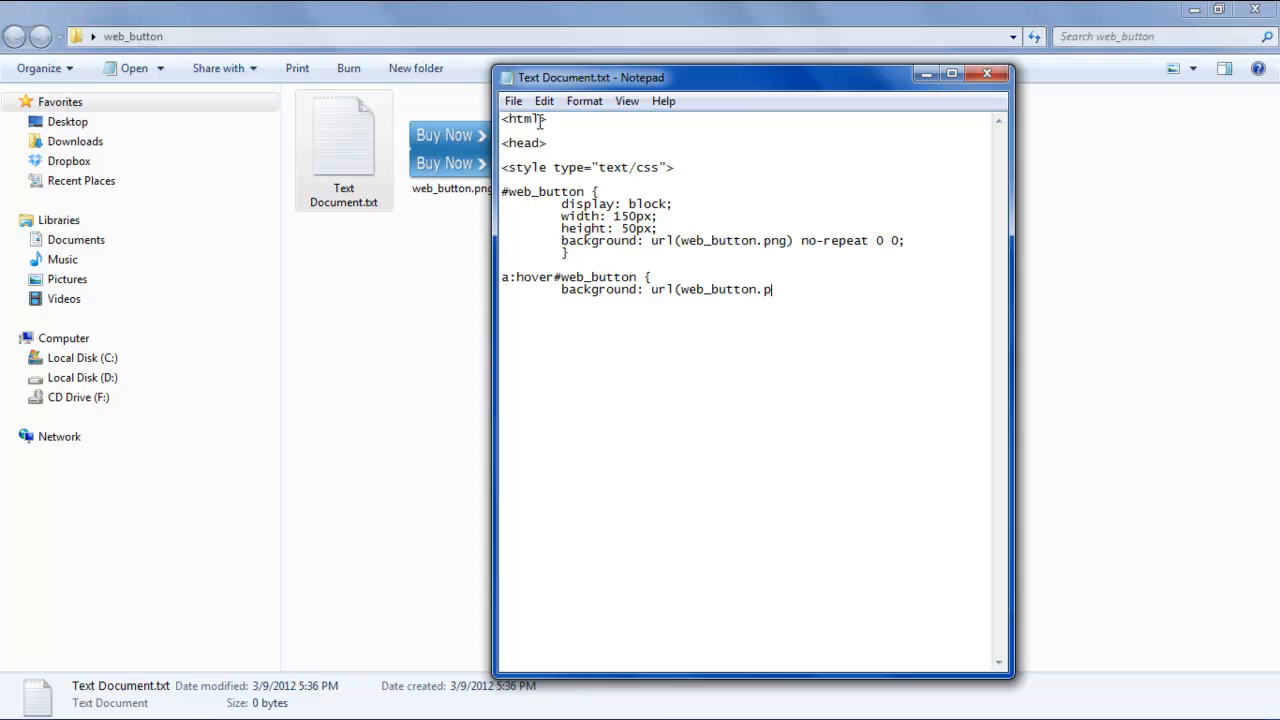
# Finish the hover background as no-repeat 0 -50px; to shift the image.
pyautogui.write('ng)')
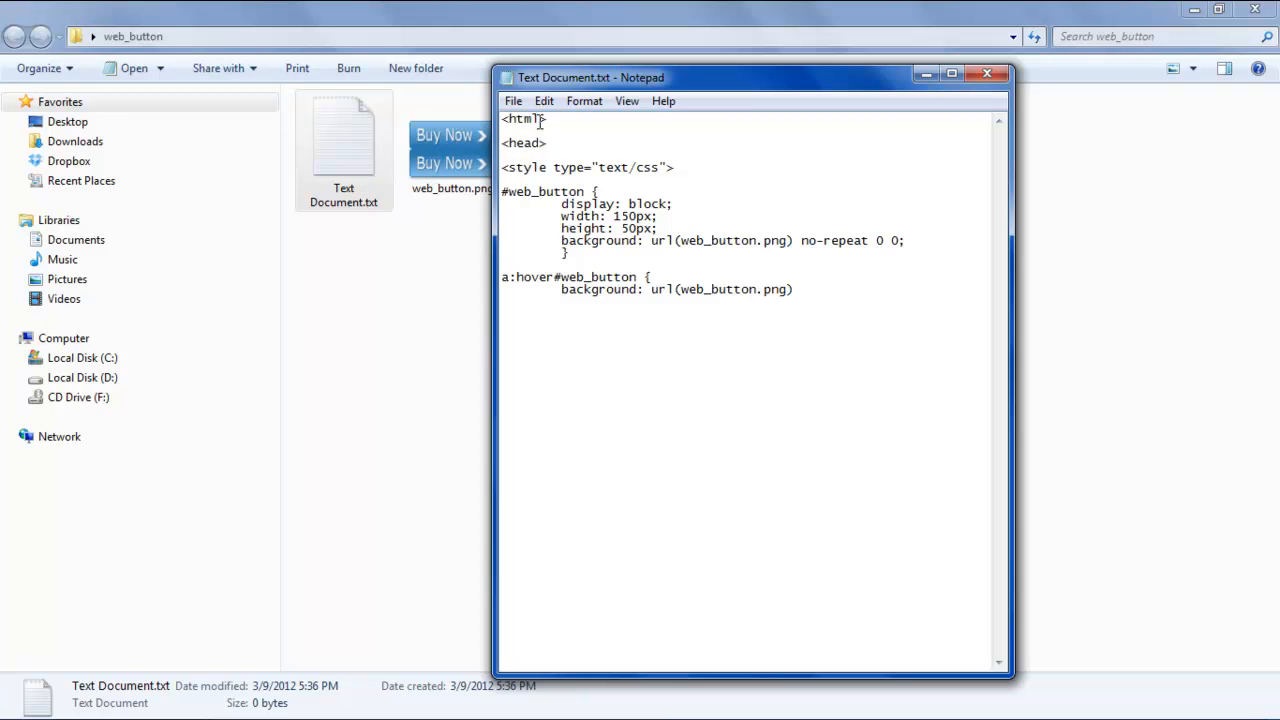
pyautogui.write('n')
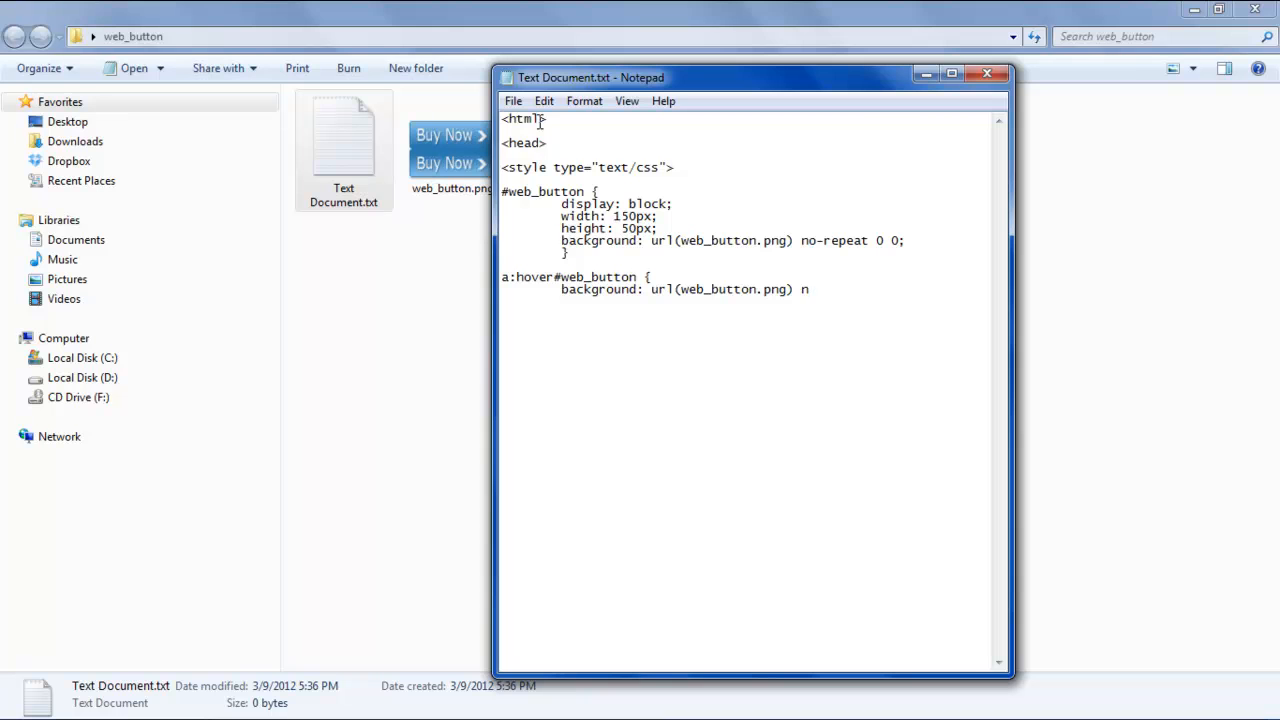
pyautogui.write('o-repeat')
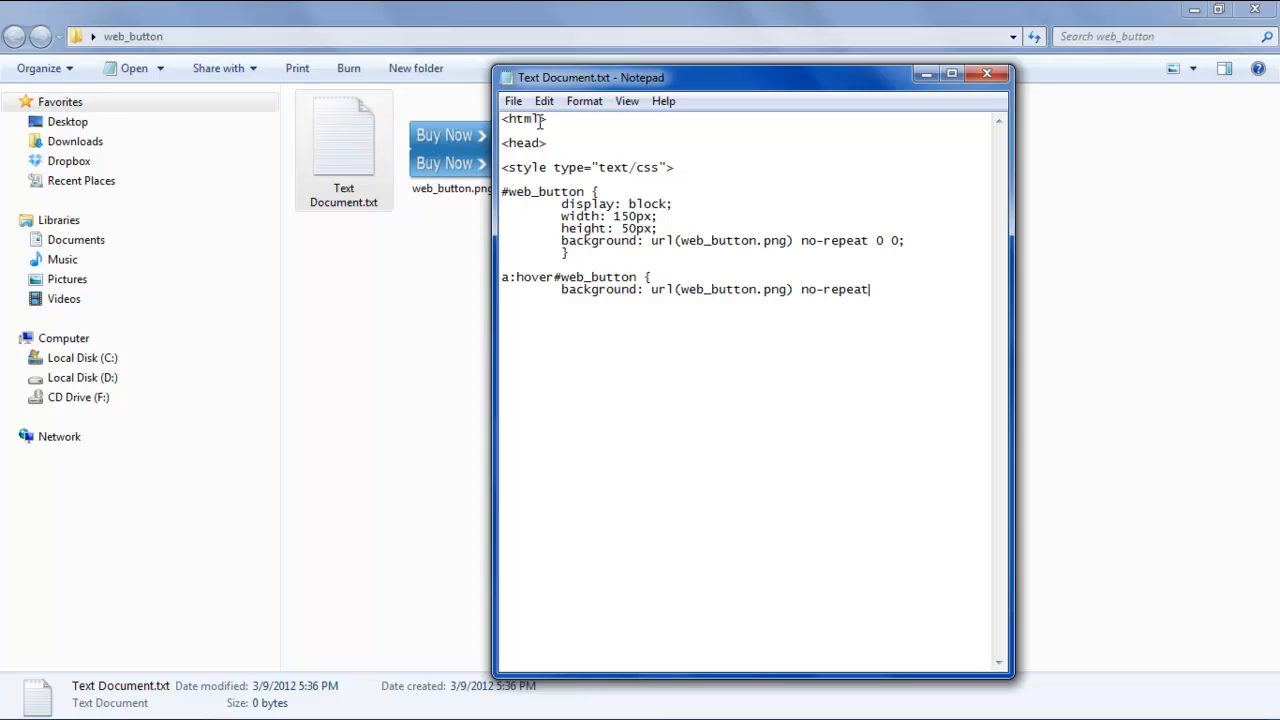
pyautogui.write('0')
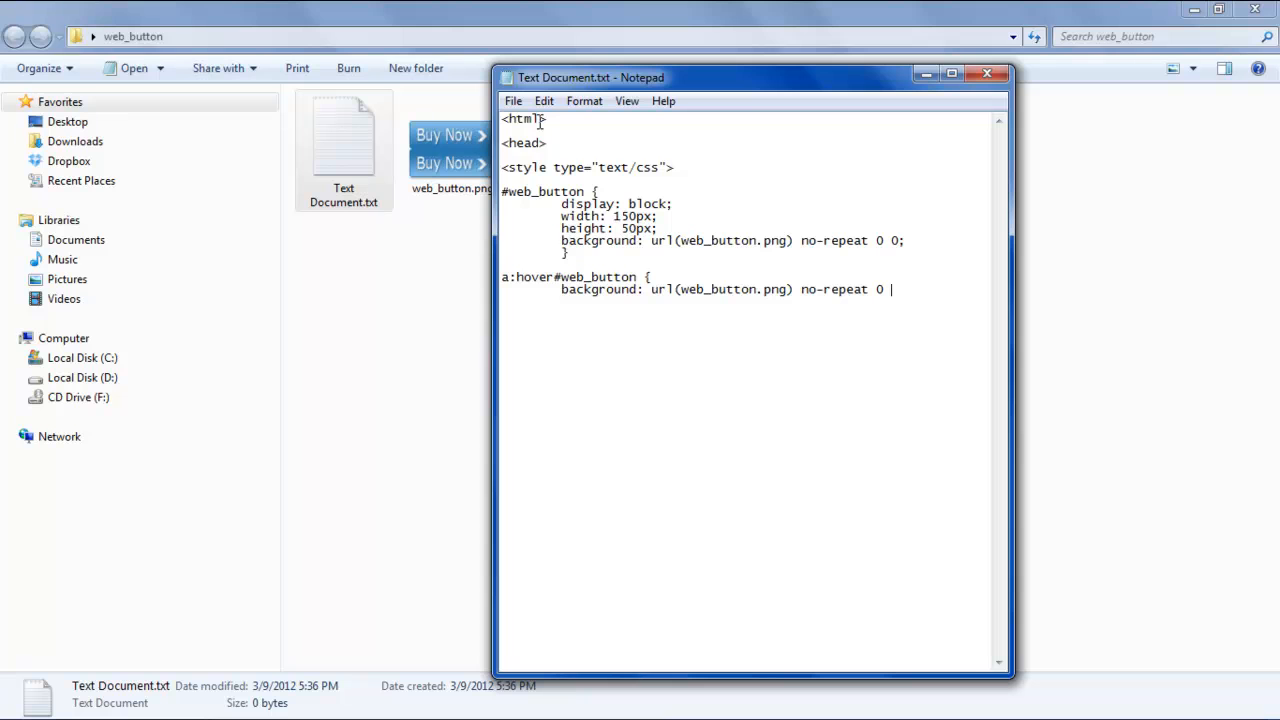
pyautogui.write('-')
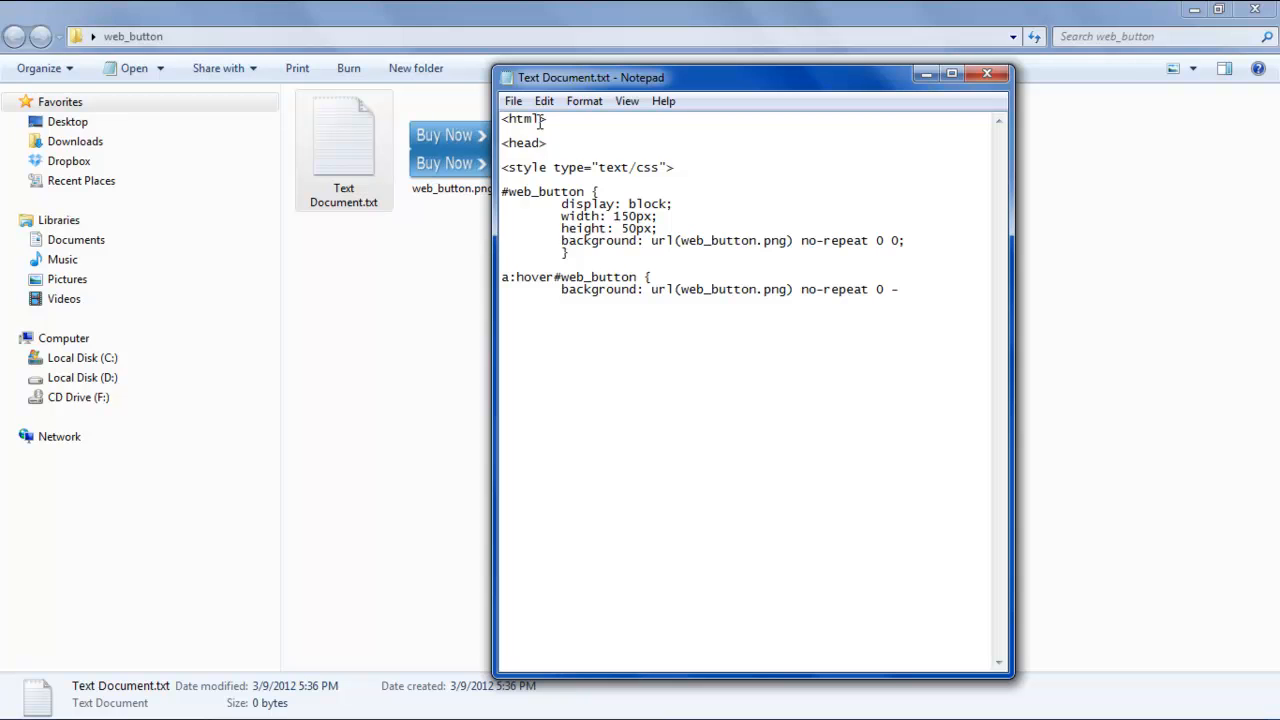
pyautogui.write('50px;')
pyautogui.write('}')
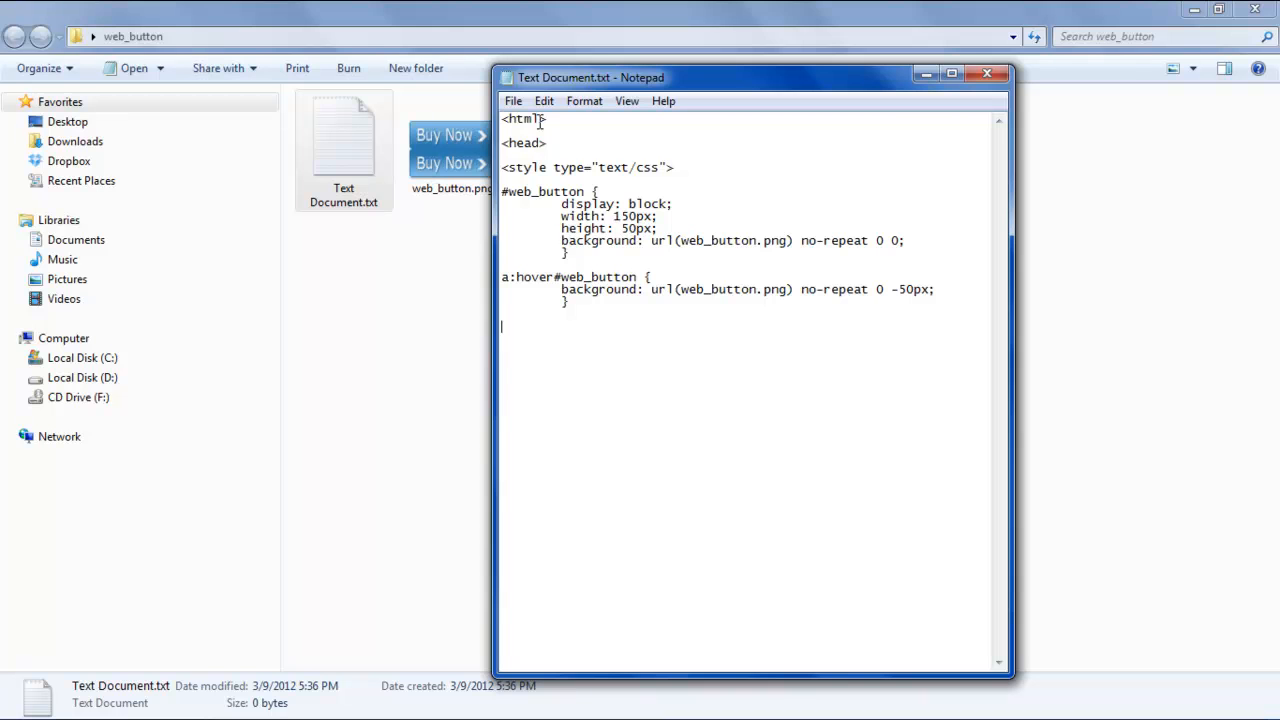
# Close the style and head sections and start the body.
pyautogui.write('</st')
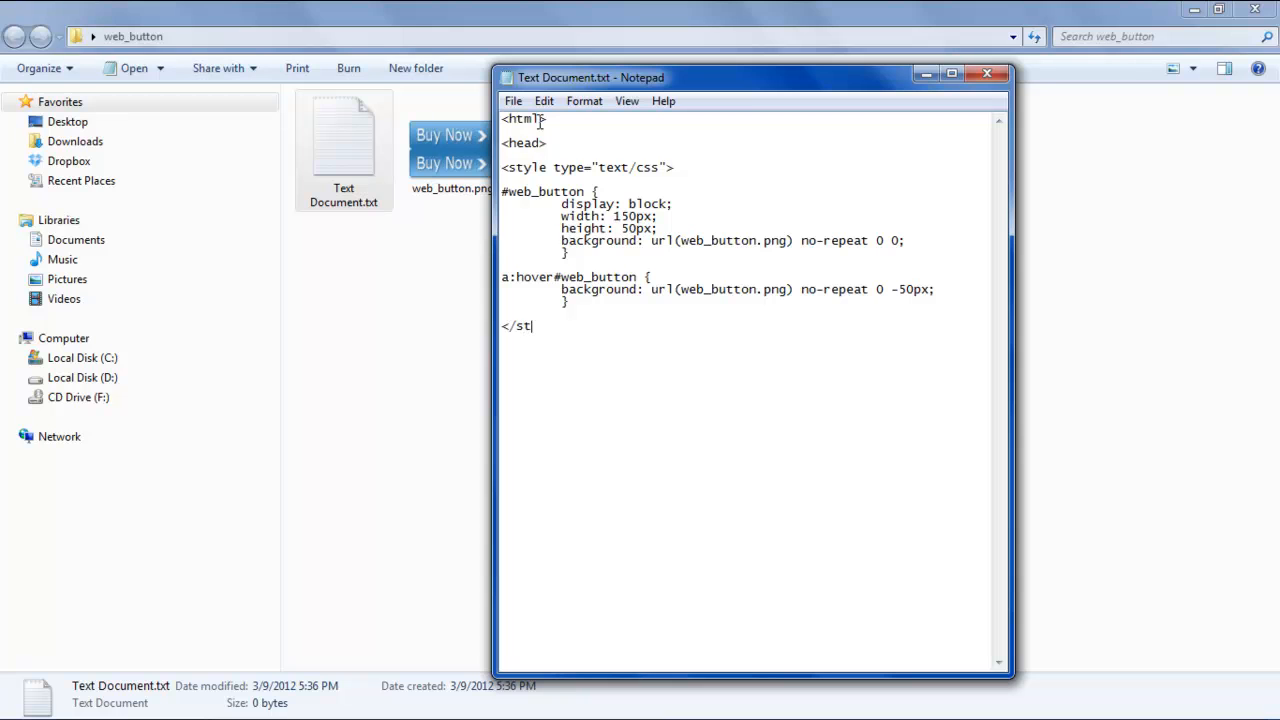
pyautogui.write('yle>')
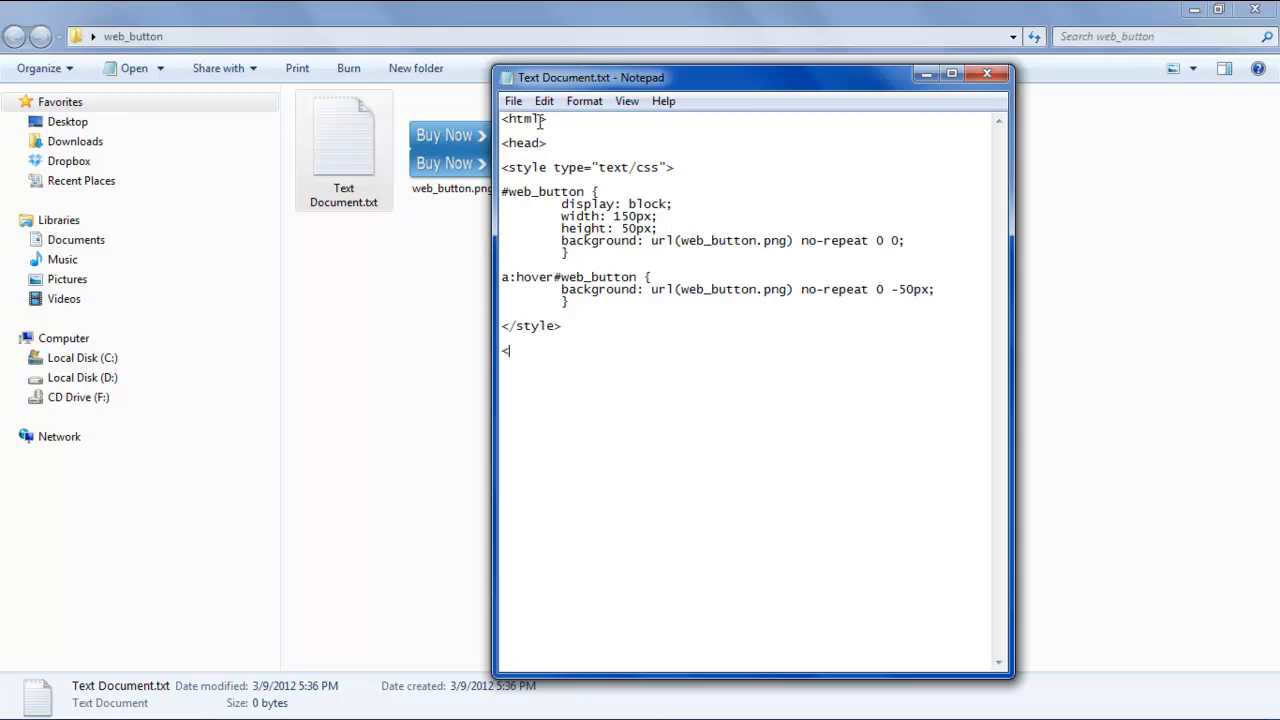
pyautogui.write('/head>')
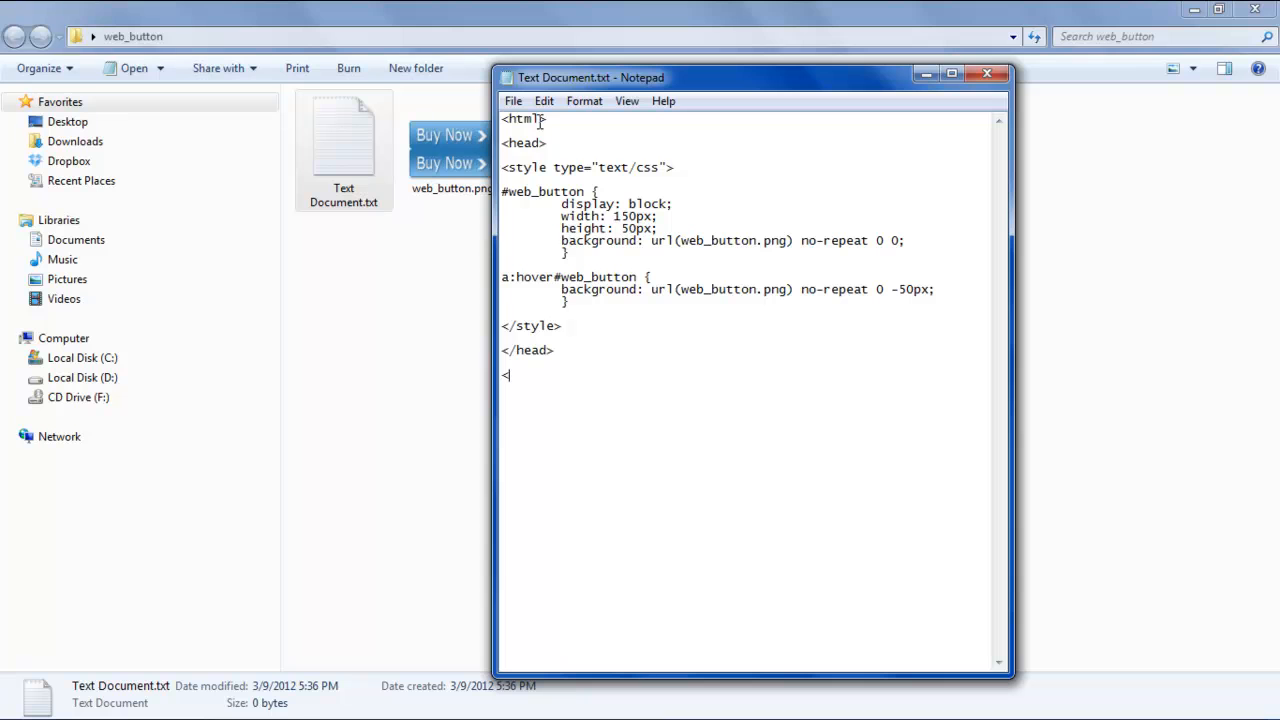
pyautogui.write('body>')
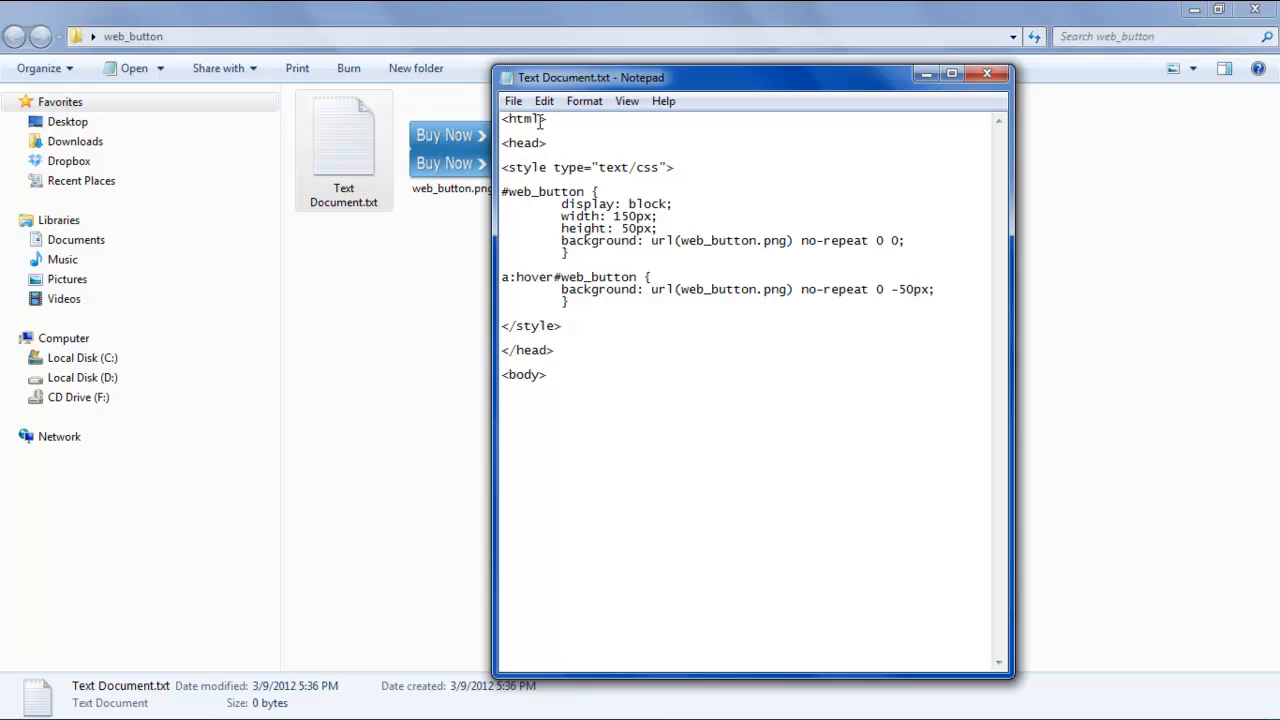
pyautogui.write('<a')
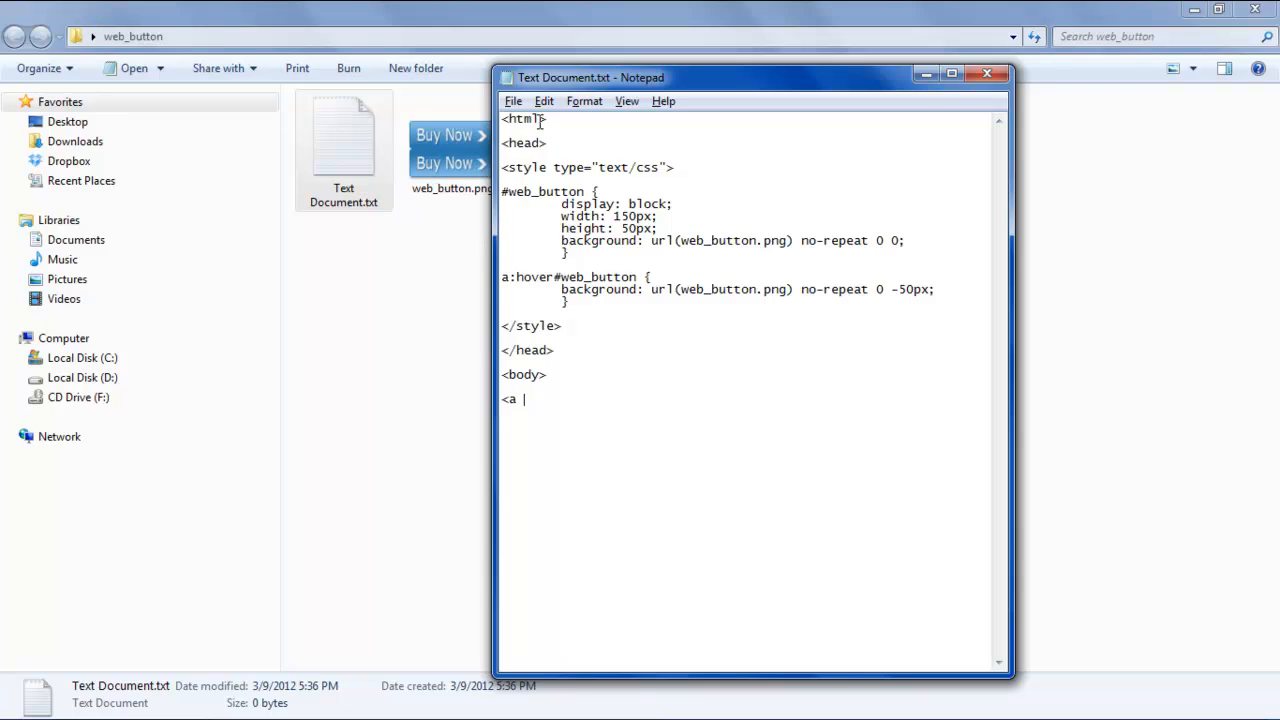
pyautogui.write('id="')
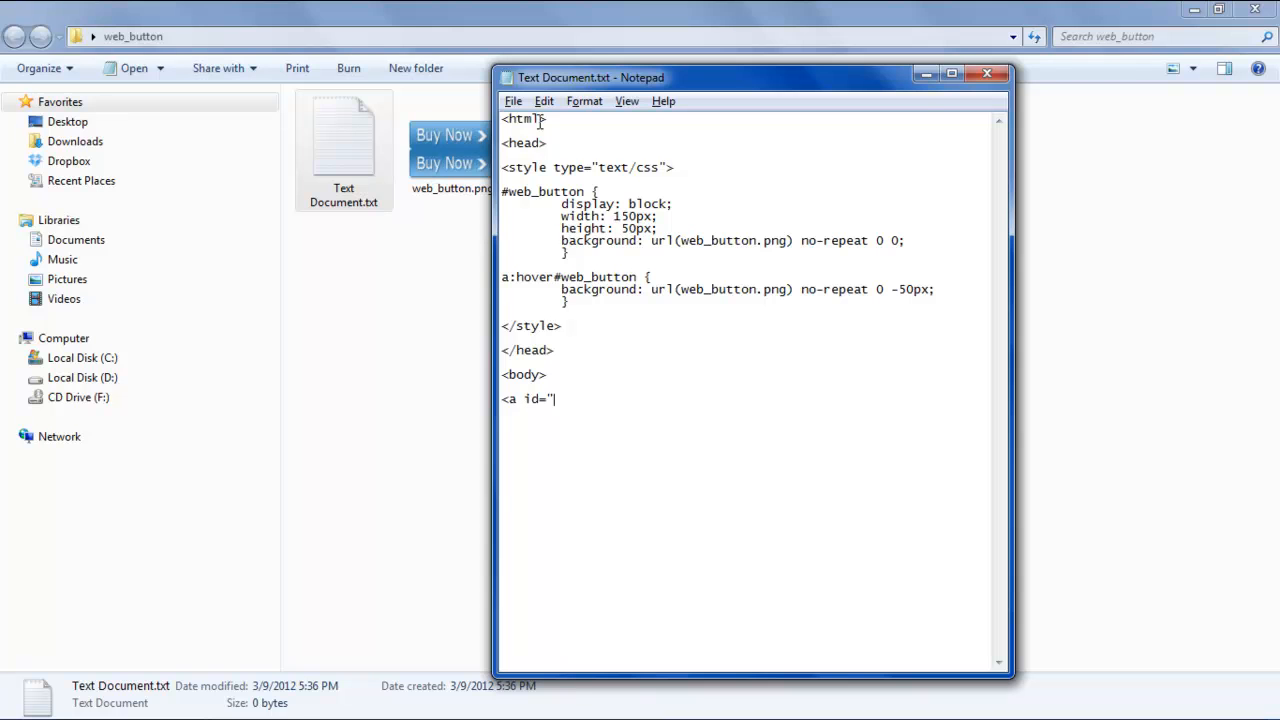
pyautogui.write('web_button" href="htt')
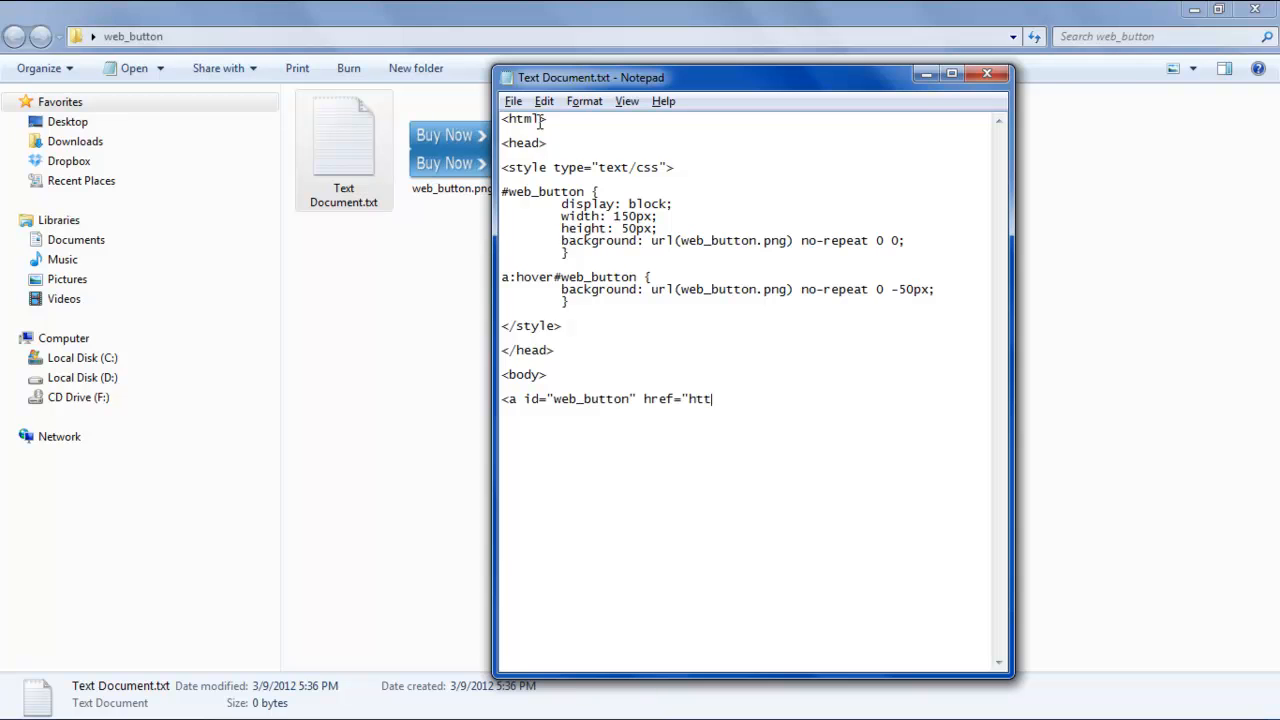
pyautogui.write('p://www.paypal.co')
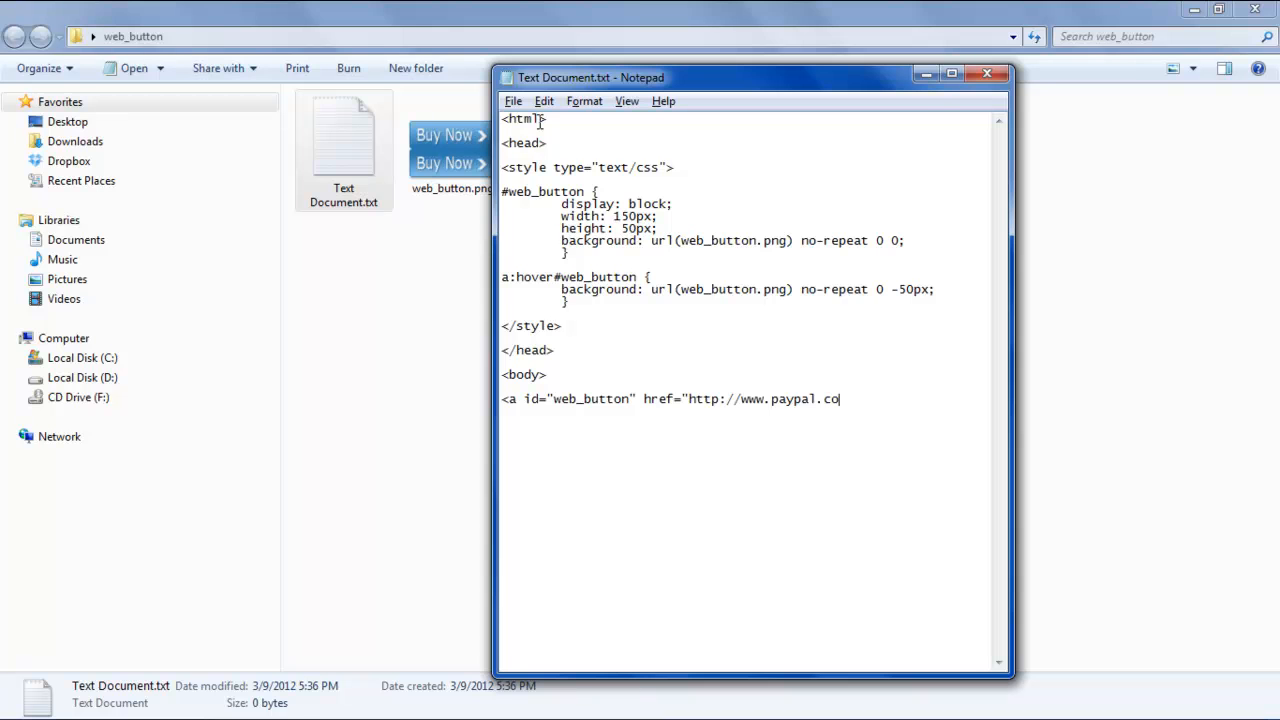
pyautogui.write('m"><')
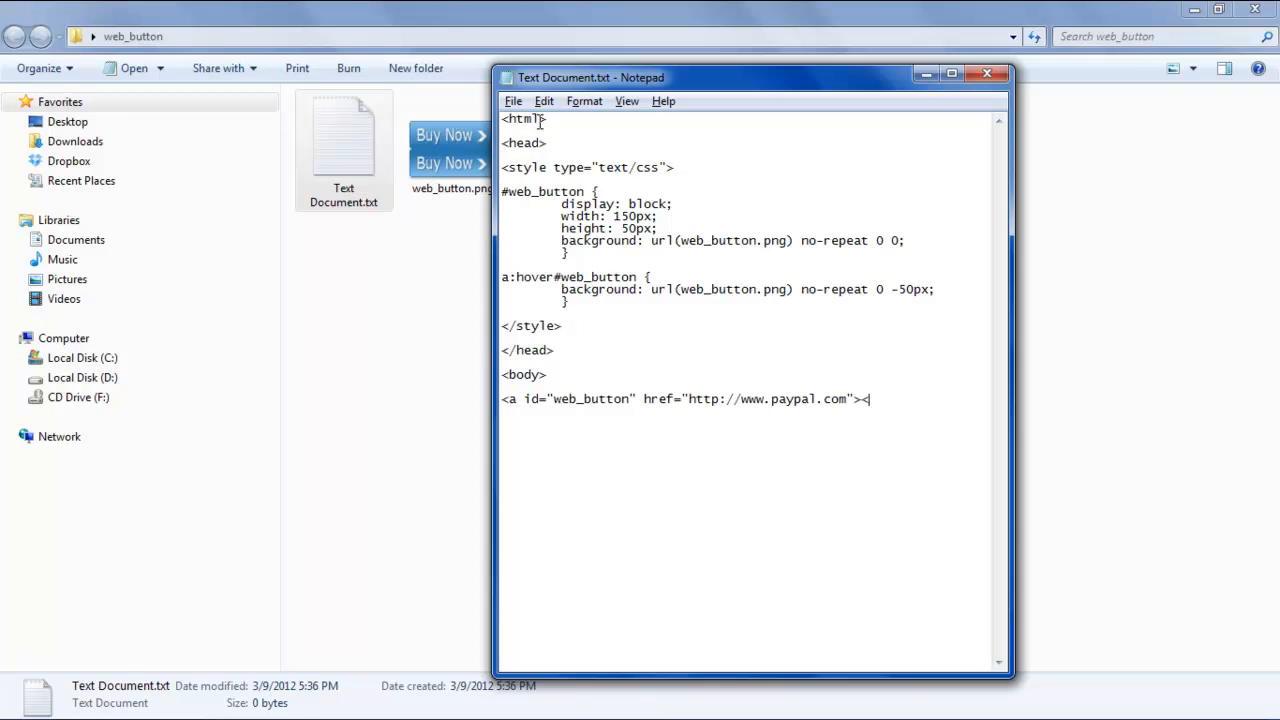
pyautogui.write('</a>')
pyautogui.write('</body>')
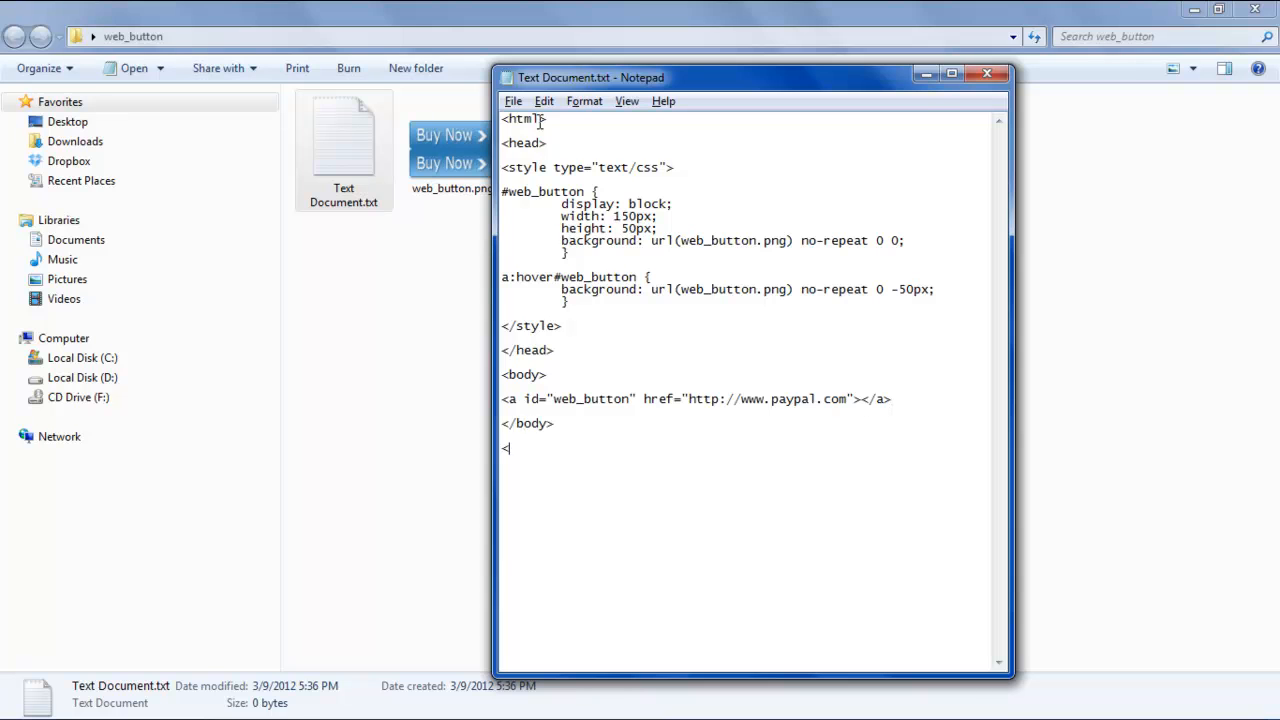
pyautogui.write('/html>')
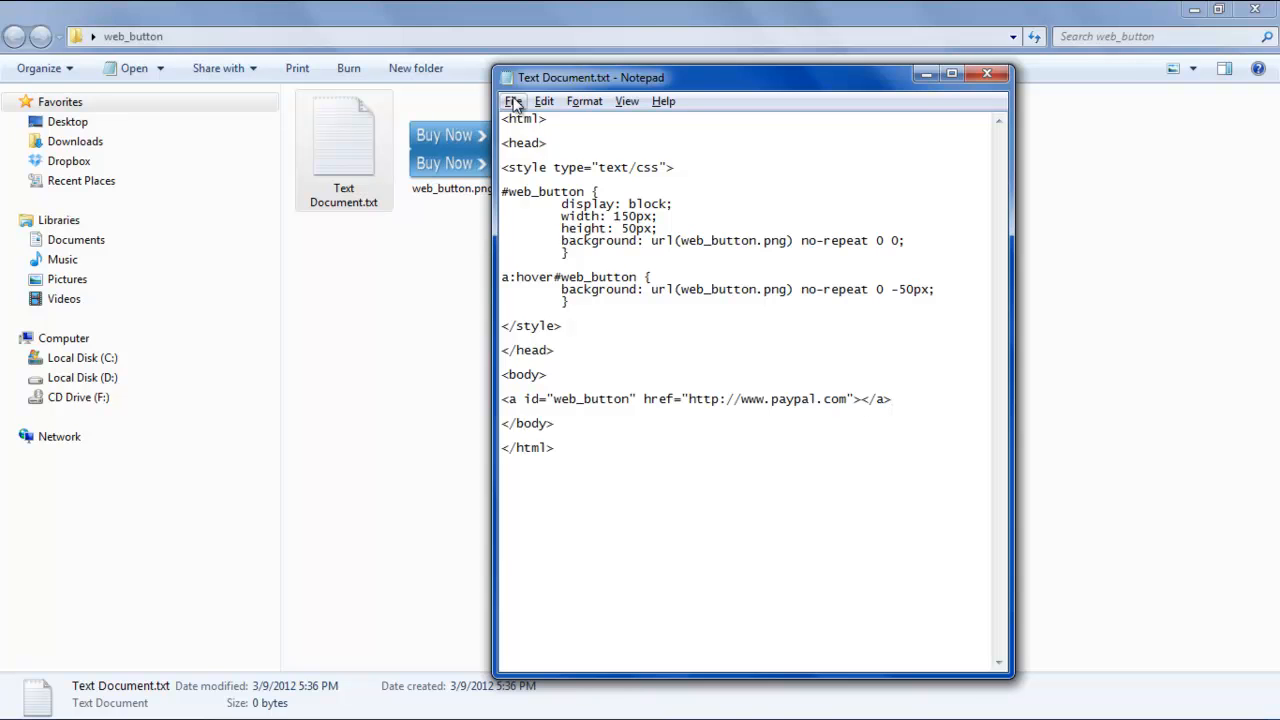
# Save the page as web_button.html with Save as type set to All Files (*.*).
pyautogui.click(513, 100)
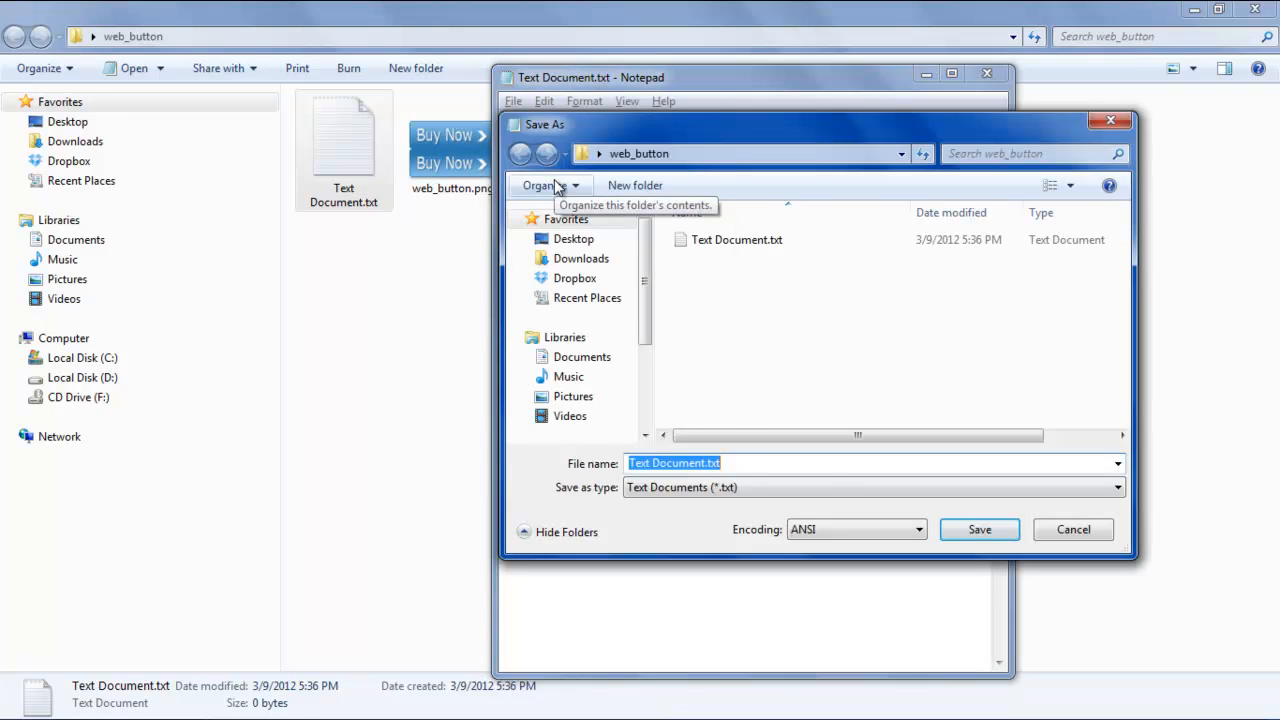
pyautogui.write('web_button.ht')
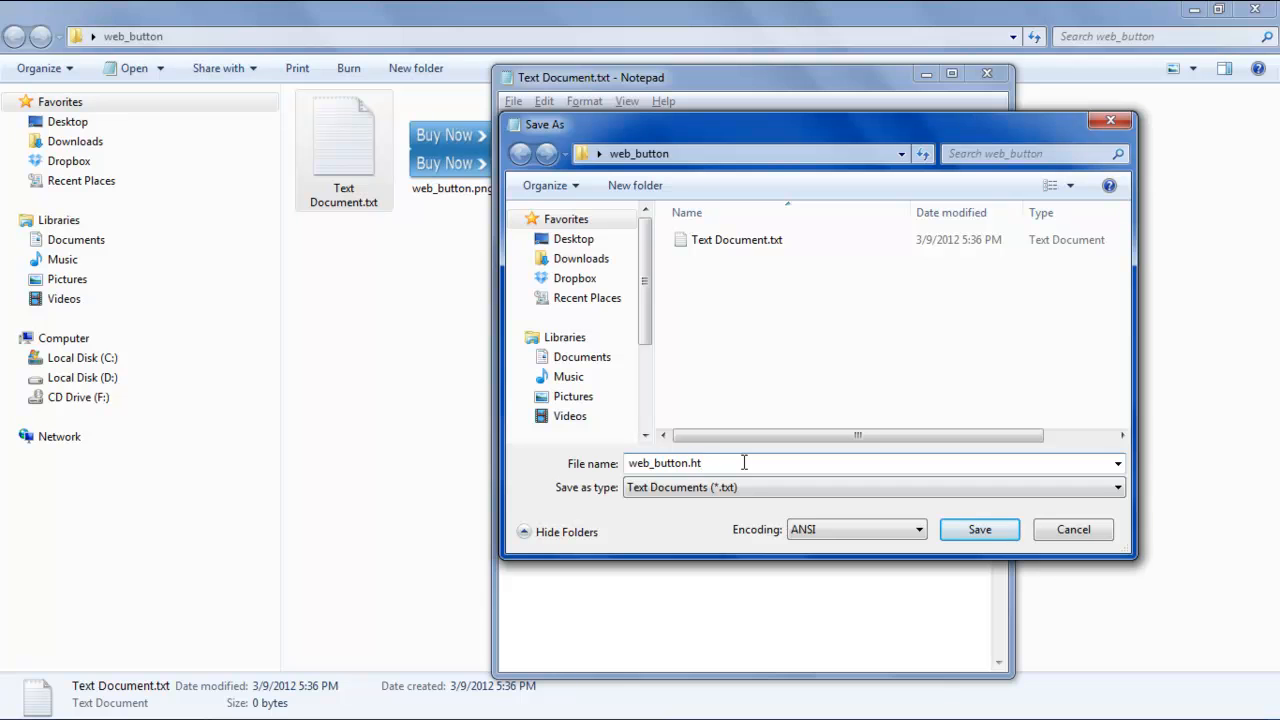
pyautogui.click(1117, 487)
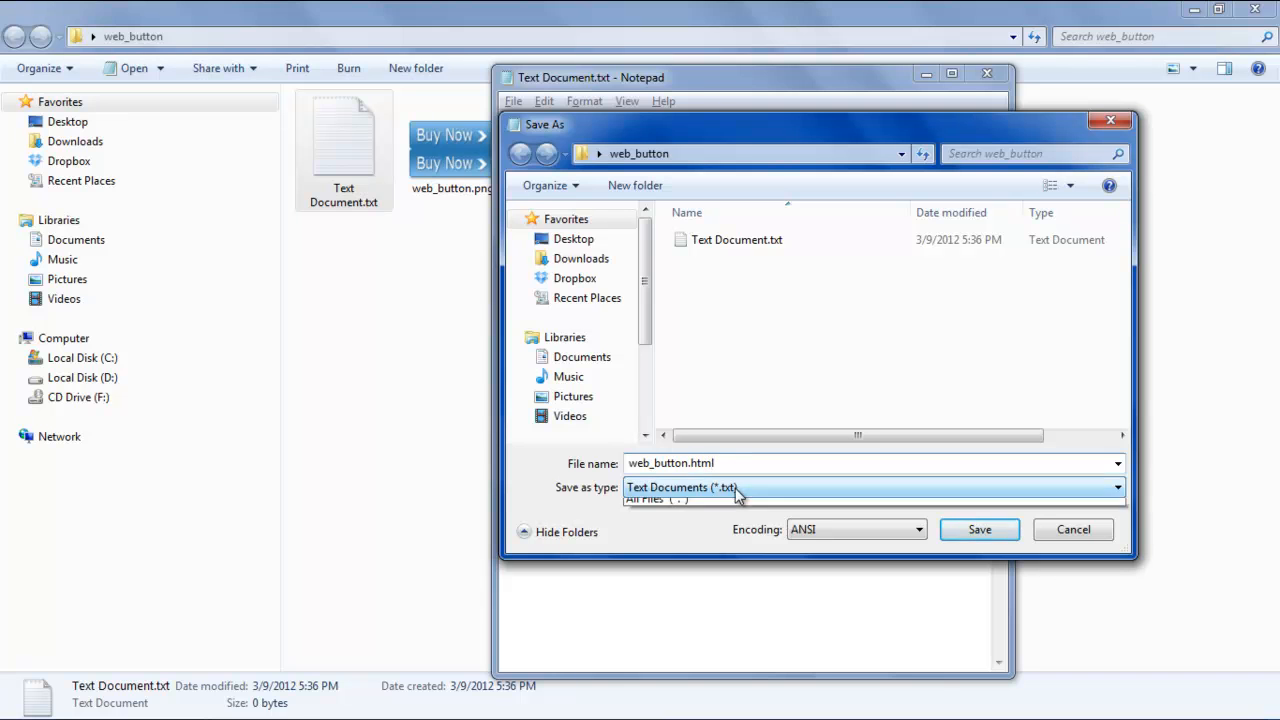
pyautogui.click(657, 487)
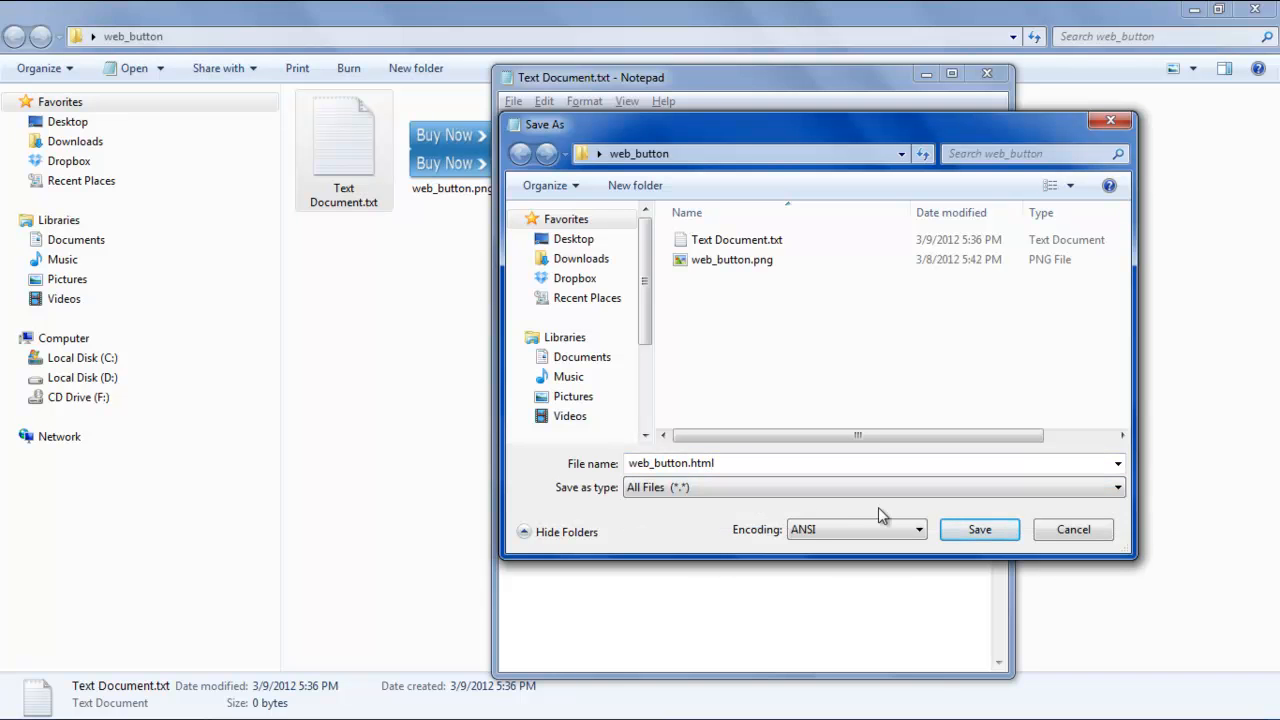
pyautogui.click(978, 529)
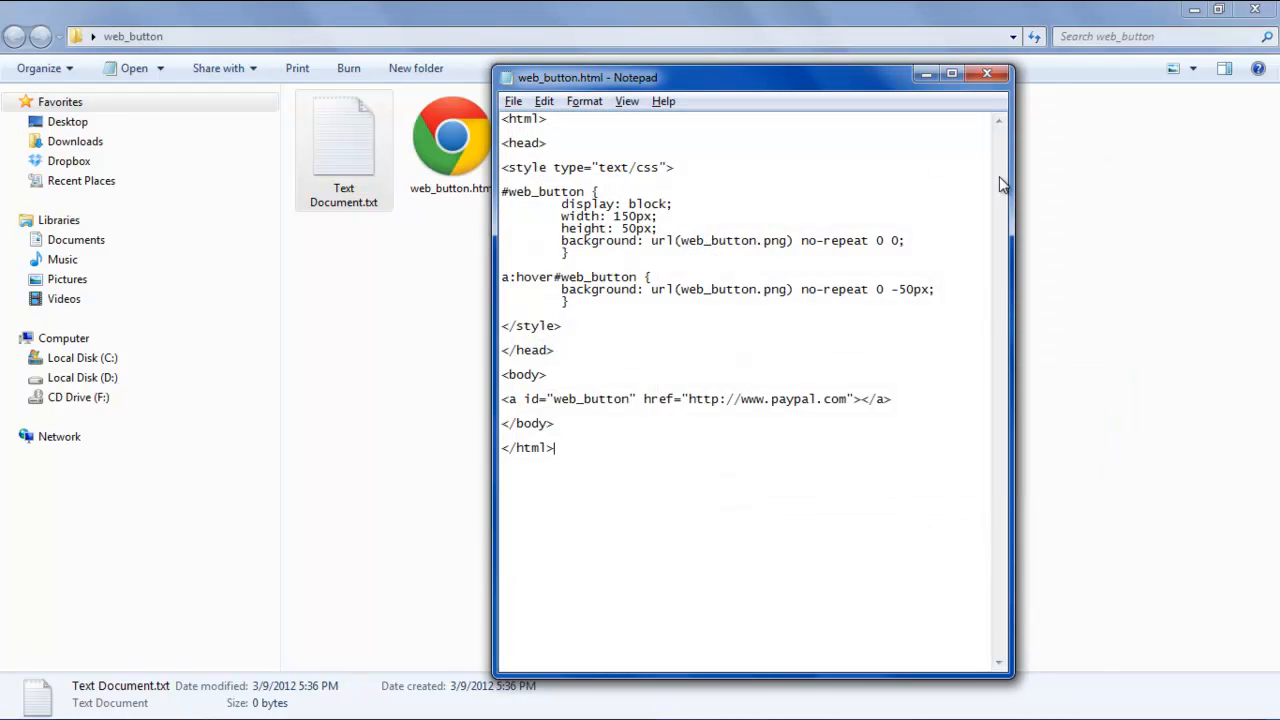